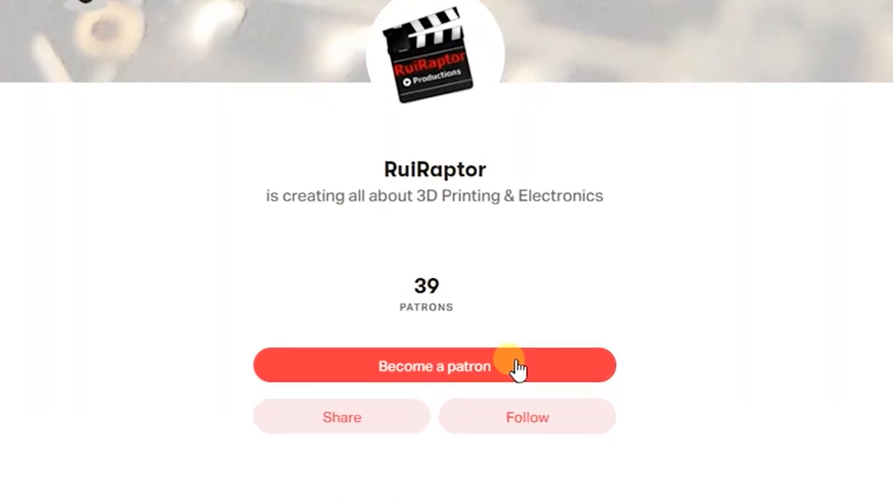
Browse the FLY-RRF-E3 machine configurations, then view the sys folder's files on the SD card (K:).
scroll("down", 3)
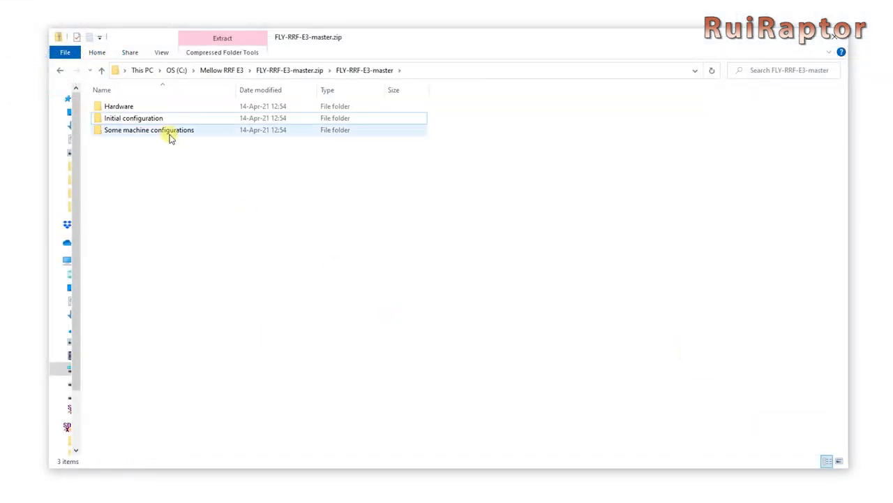
double_click(148, 130)
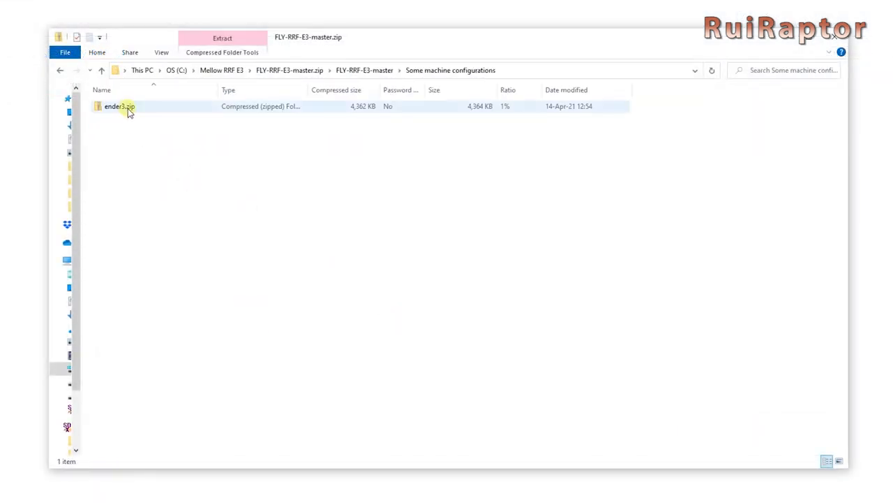
double_click(119, 106)
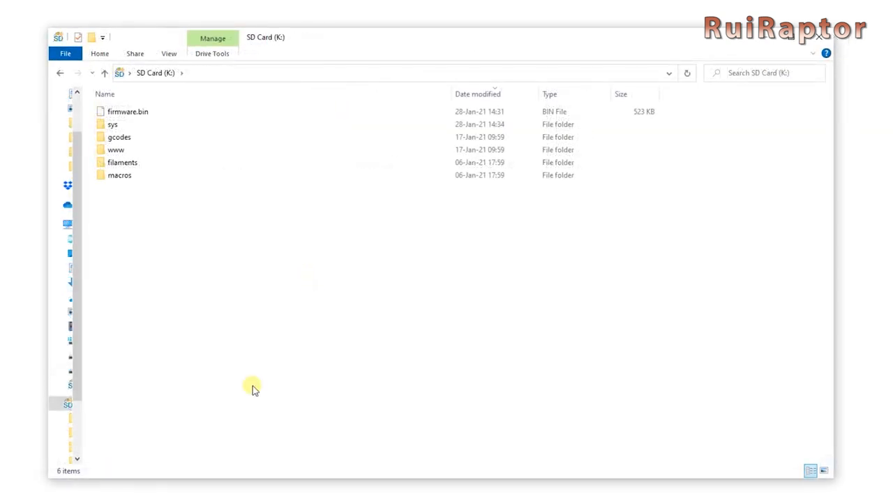
double_click(111, 123)
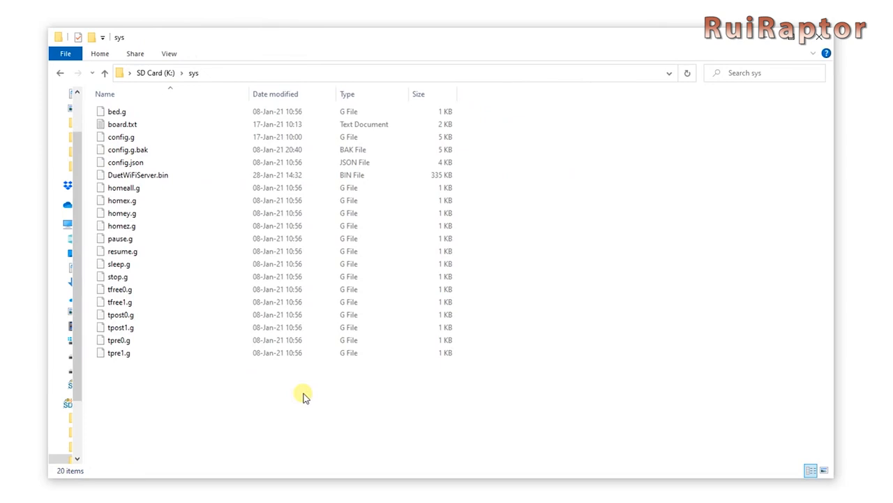
left_click(105, 73)
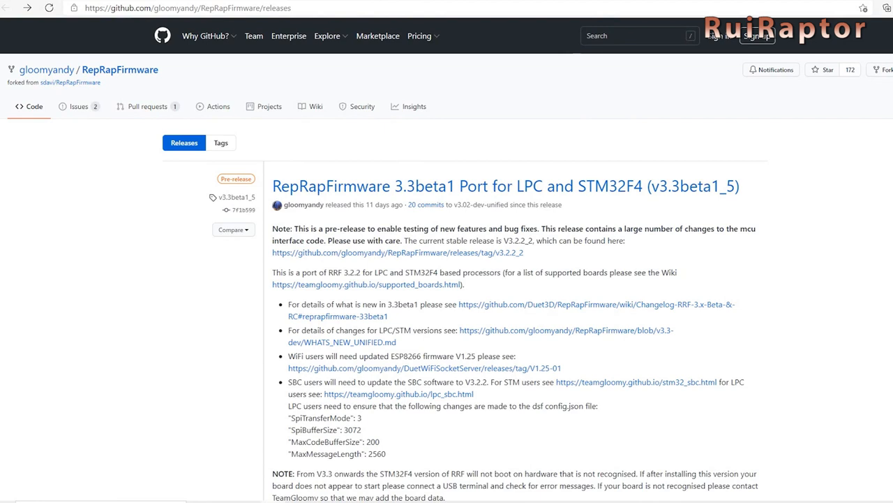
Scroll to the v3.3beta1_5 assets showing firmware-stm32f4-esp8266wifi-3.3beta1_5.bin.
scroll("down", 3)
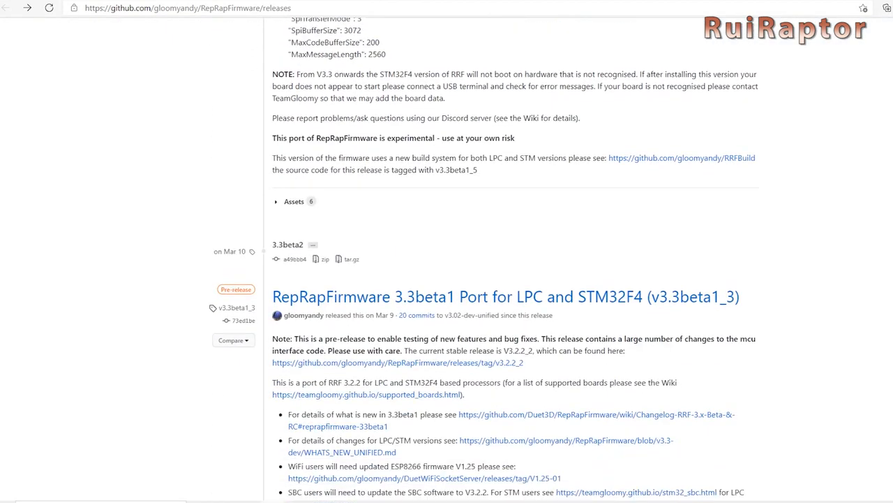
scroll("down", 3)
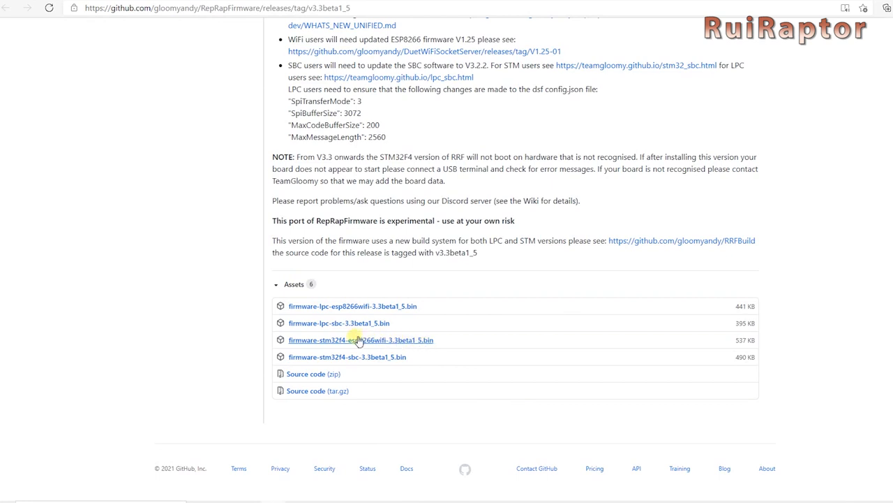
mouse_move(360, 341)
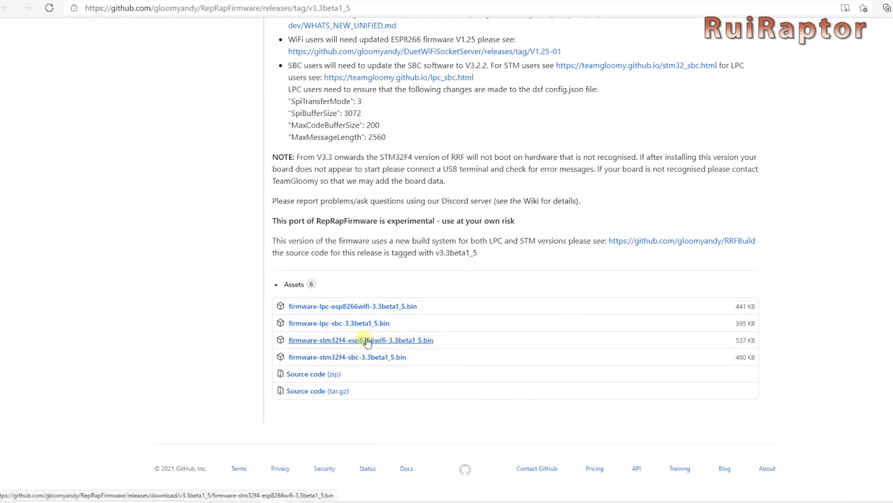
mouse_move(435, 344)
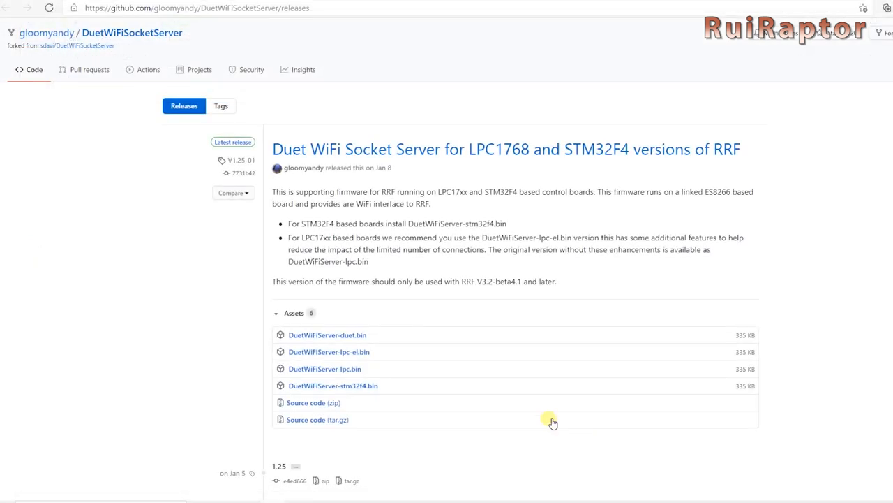
mouse_move(332, 385)
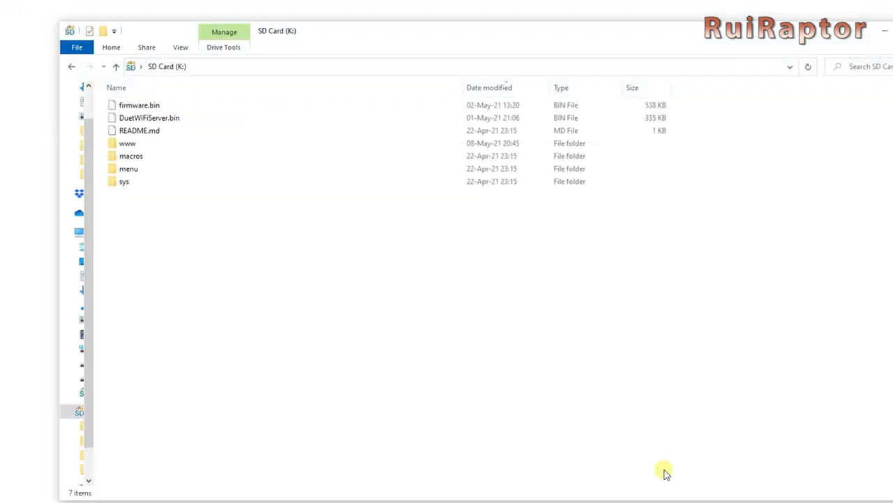
mouse_move(408, 307)
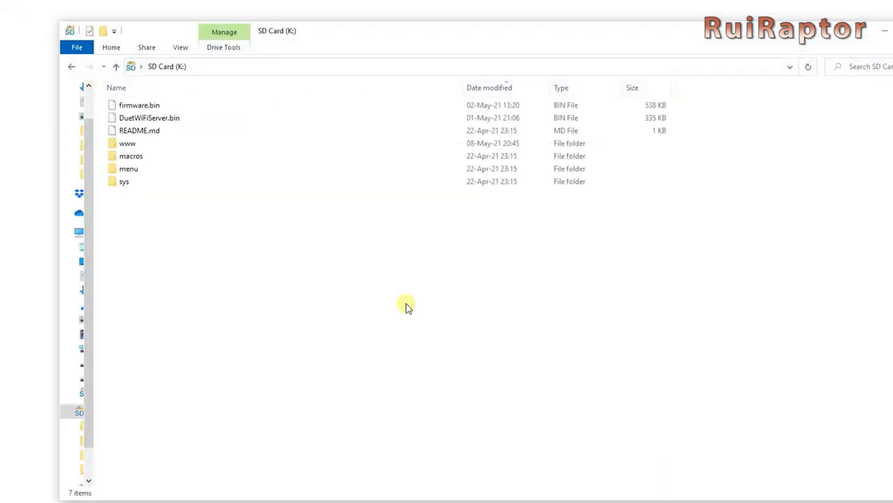
double_click(127, 143)
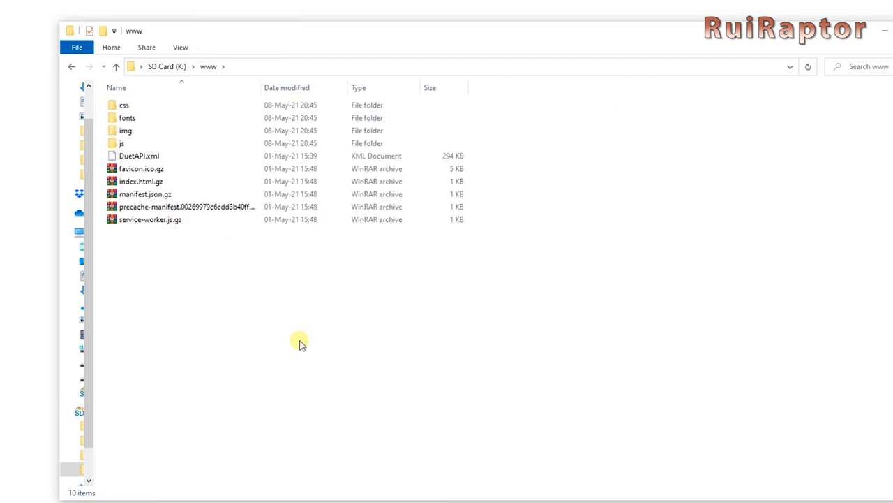
left_click(116, 67)
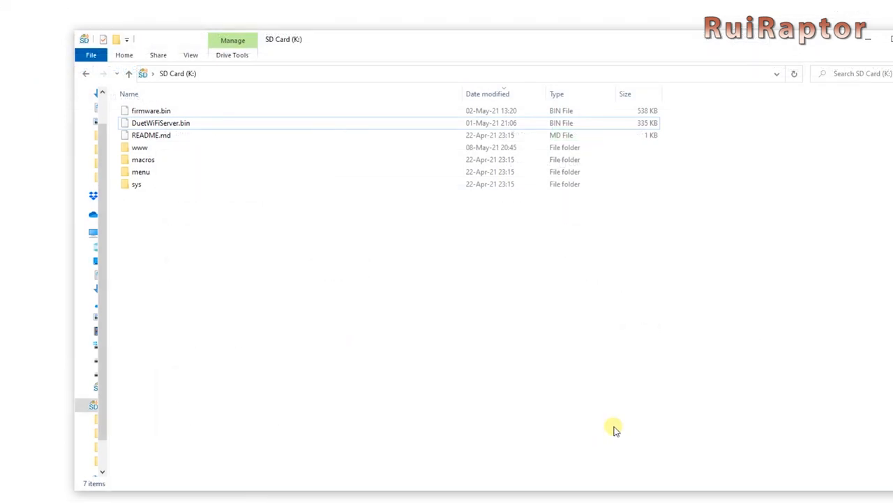
left_click(160, 123)
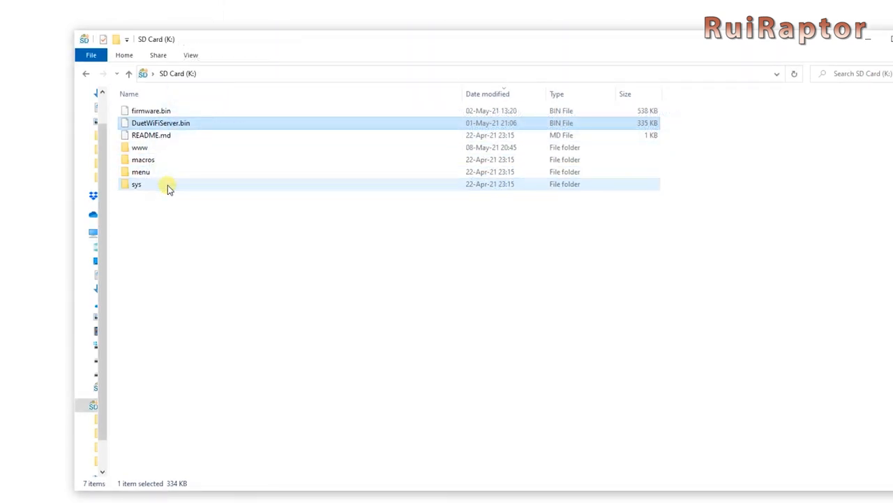
Create a folder named firmware on the SD card for DuetWiFiServer.bin and go into it.
double_click(137, 185)
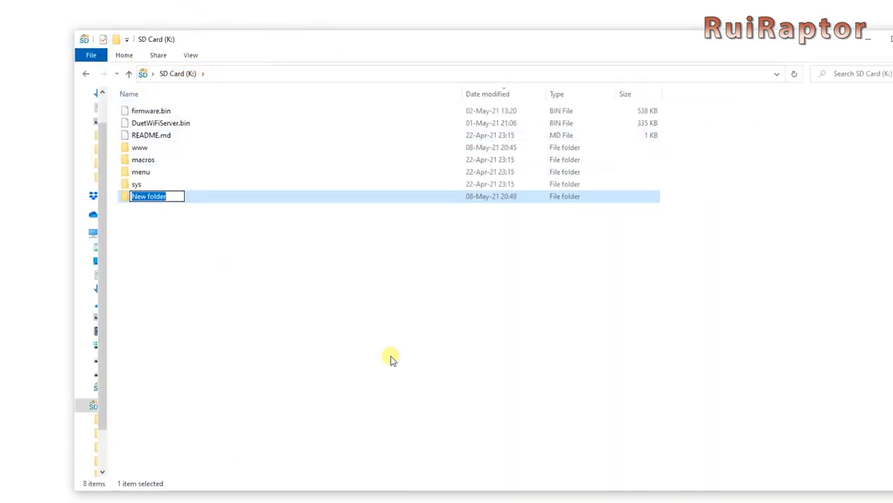
type("firmware")
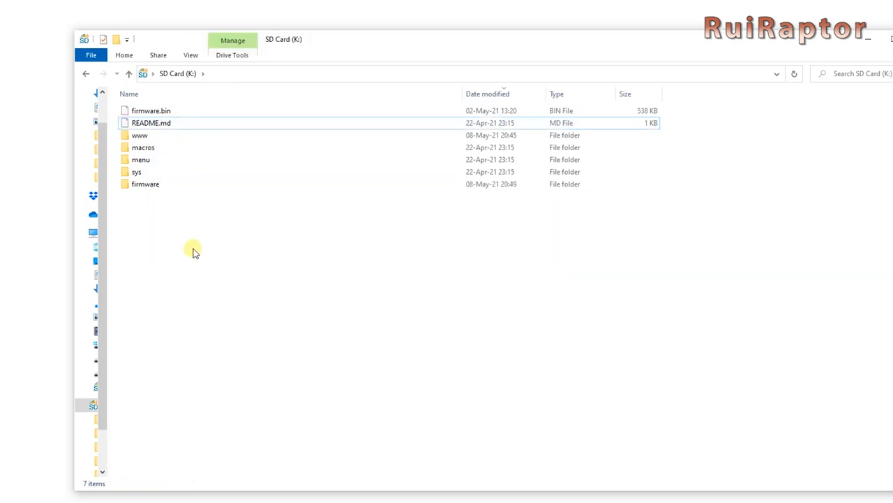
double_click(146, 184)
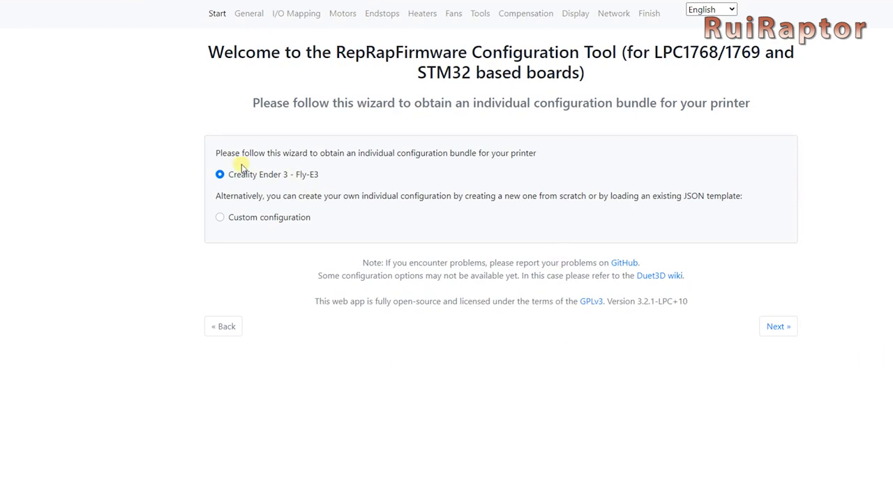
mouse_move(779, 327)
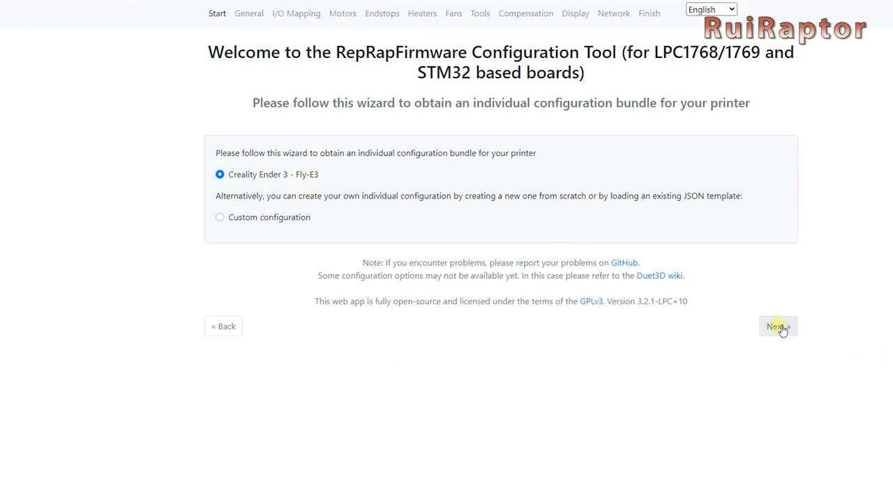
Finish the wizard with the Creality Ender 3 Fly-E3 preset, keeping Extra Files ticked, to download the bundle.
left_click(776, 326)
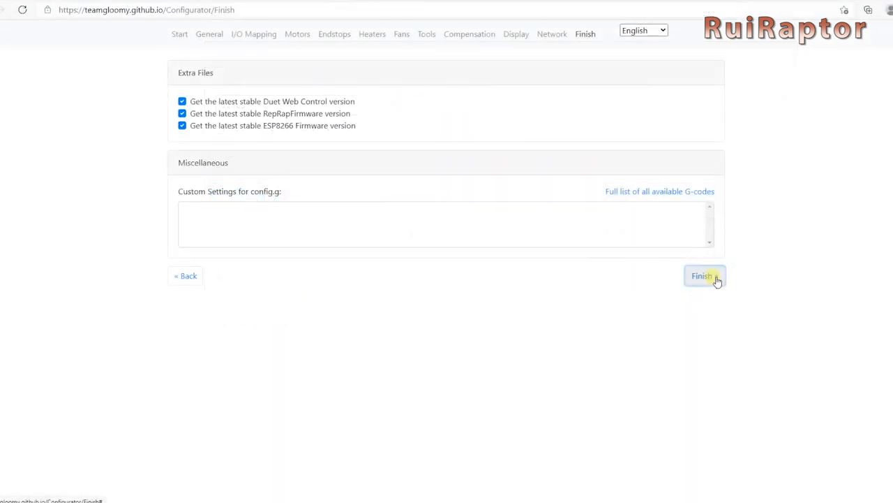
left_click(704, 277)
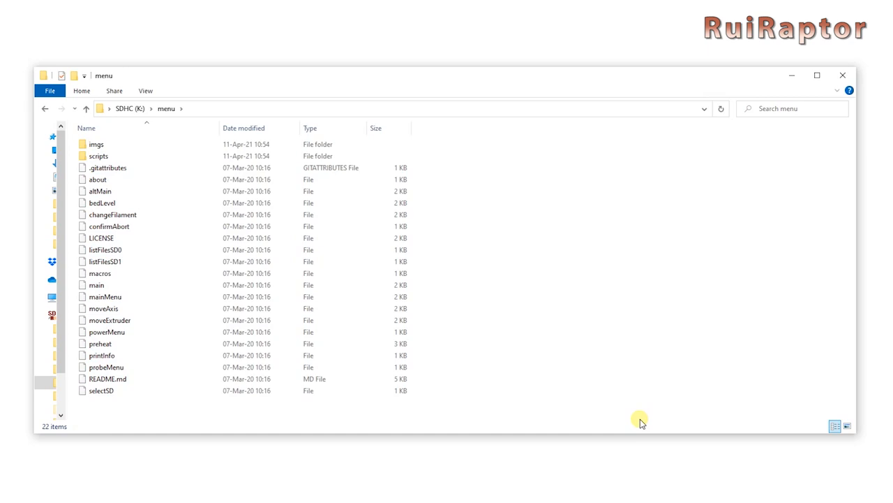
From the SD card root, go into sys and view board.txt's Fly-E3 hardware settings in Notepad++.
left_click(87, 109)
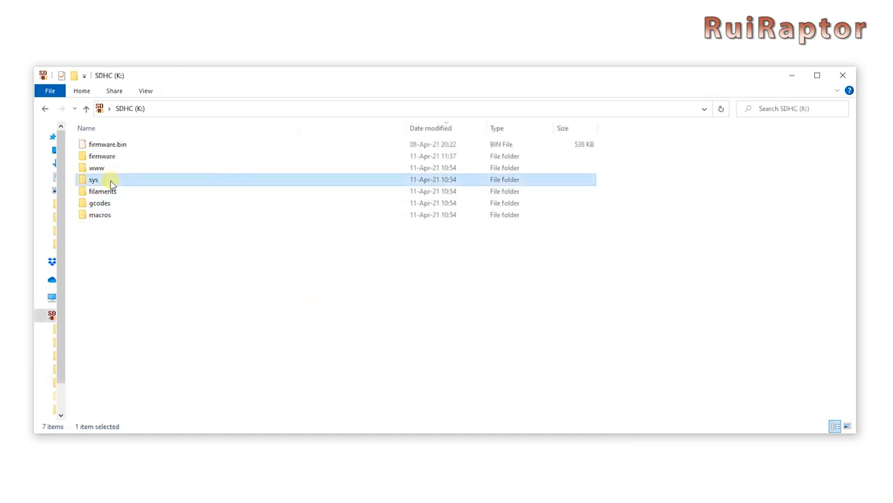
double_click(92, 179)
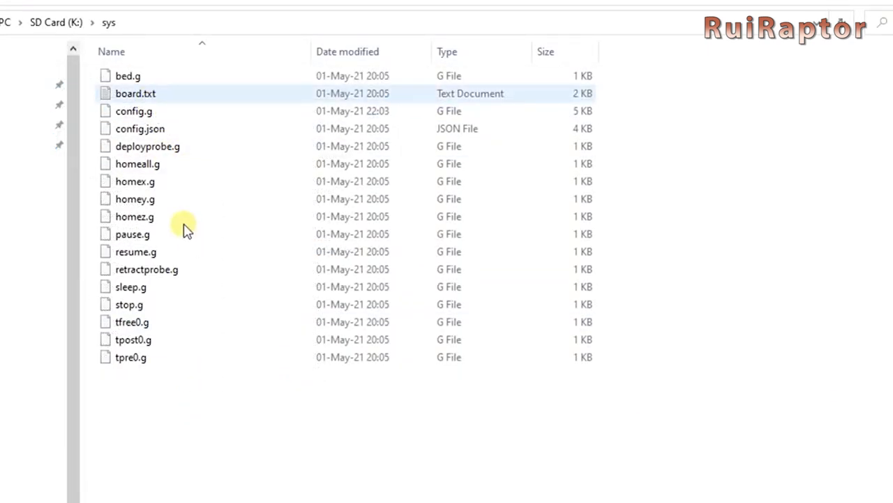
double_click(136, 92)
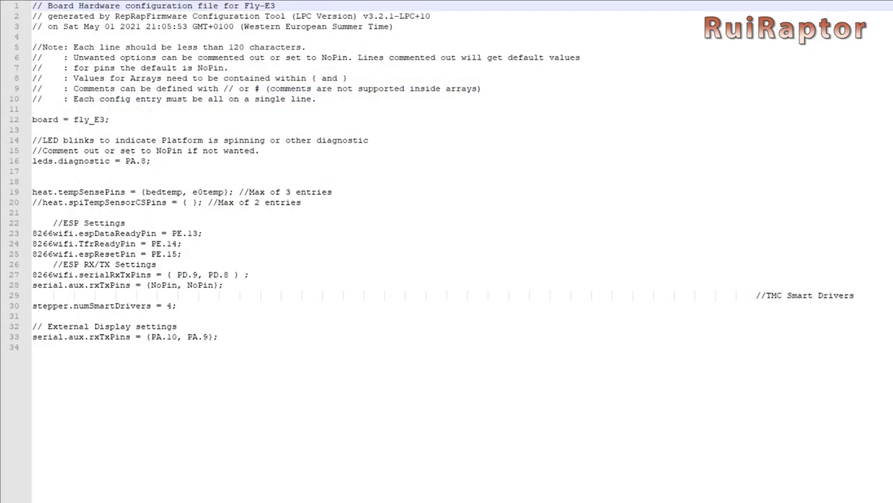
left_click(48, 346)
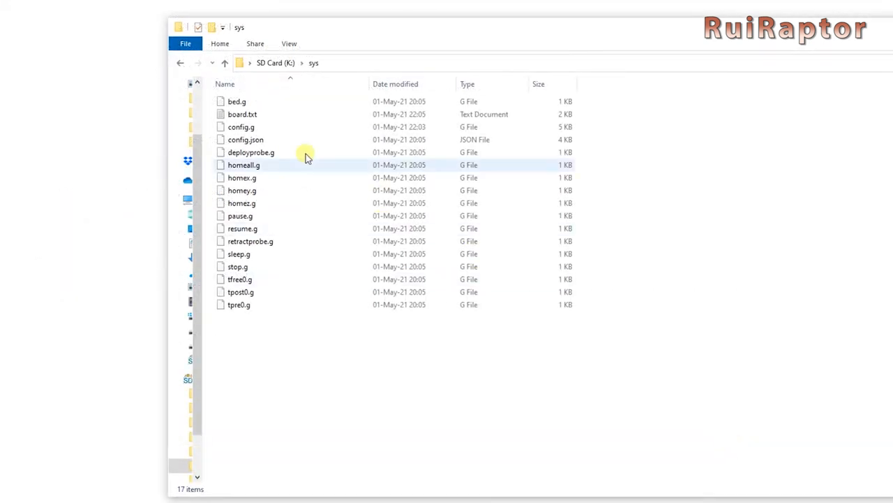
View config.g's Ender3 network, drive, endstop and heater settings in Notepad++.
double_click(240, 126)
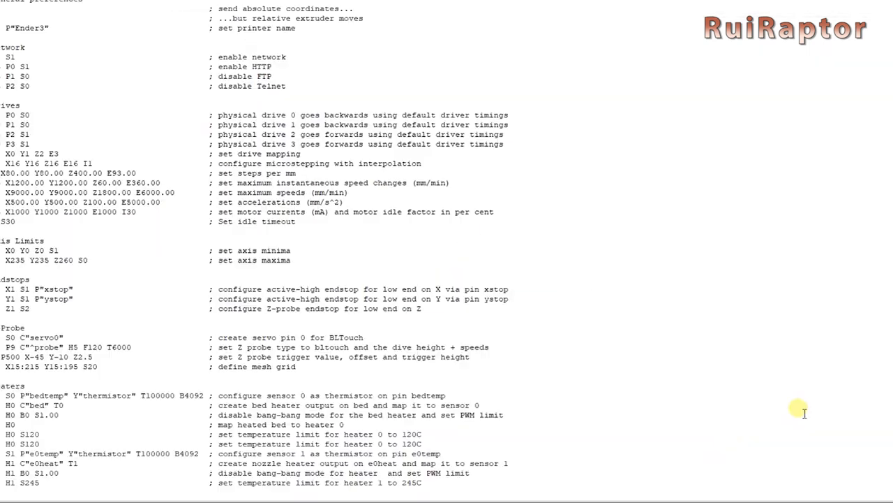
scroll("down", 3)
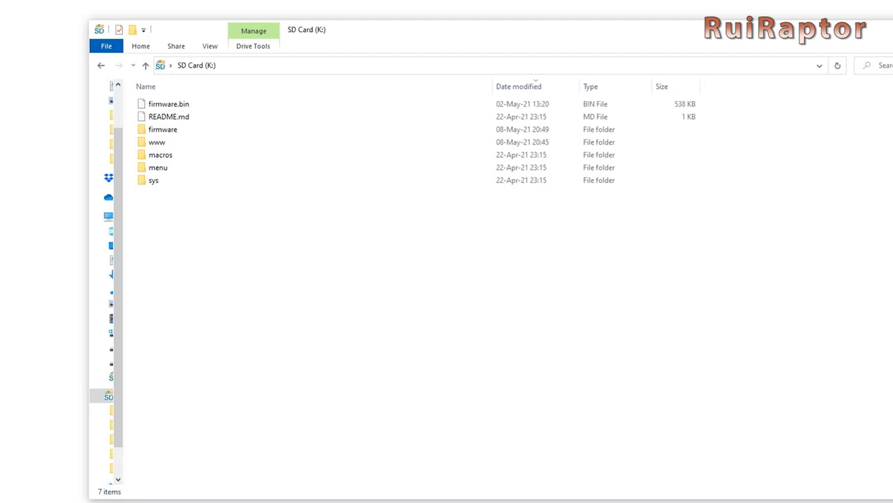
Review the SD card root: firmware.bin, the firmware folder and the other folders.
left_click(159, 154)
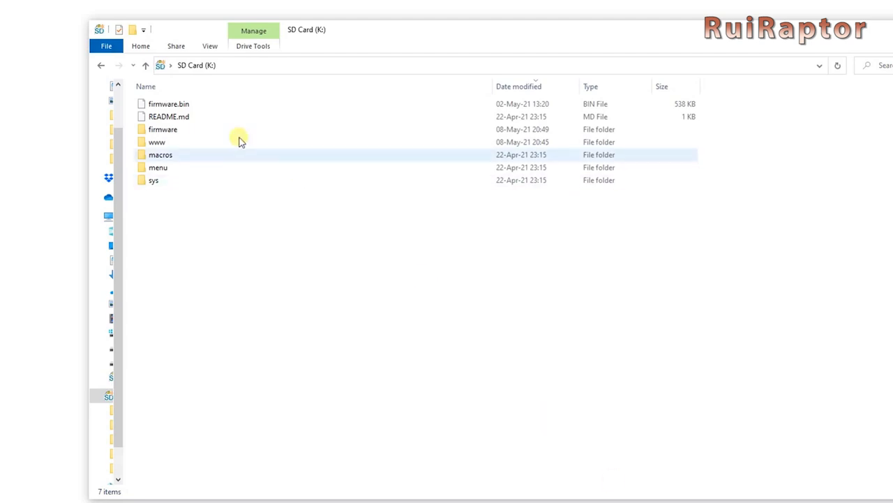
left_click(169, 103)
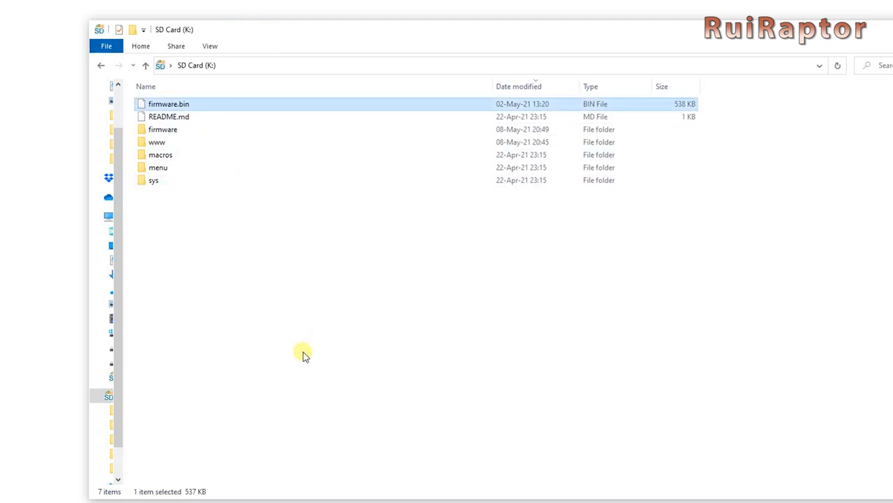
left_click(162, 128)
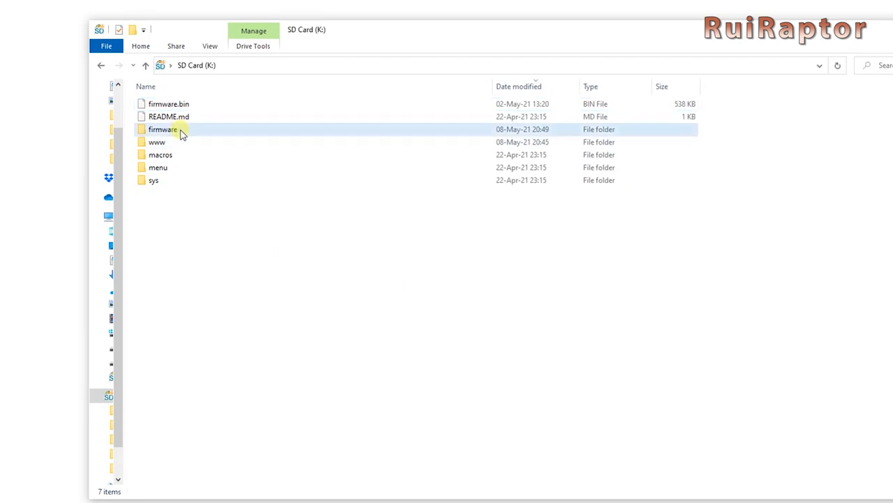
double_click(162, 129)
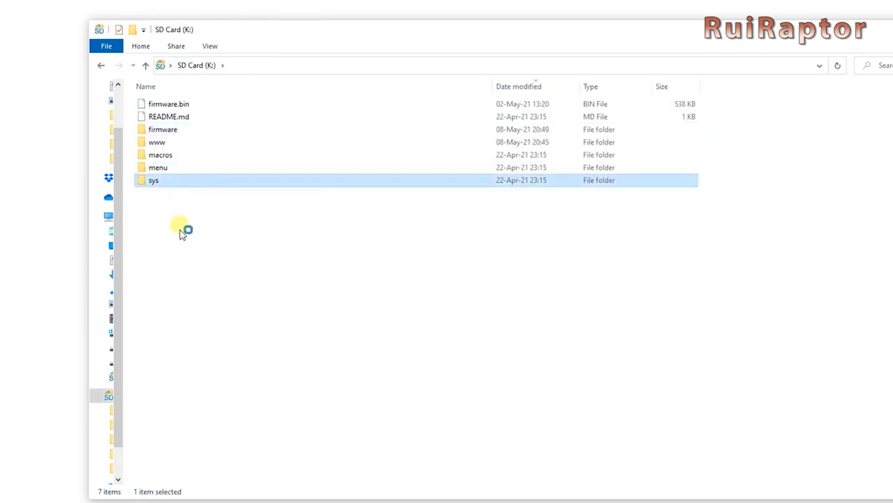
Check the sys folder's WiFi server file, then view the menu folder's definition files.
double_click(154, 180)
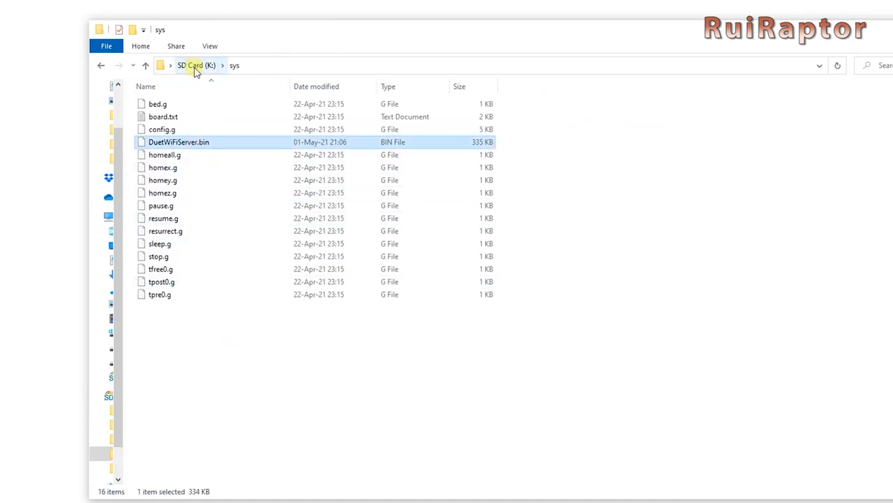
left_click(195, 66)
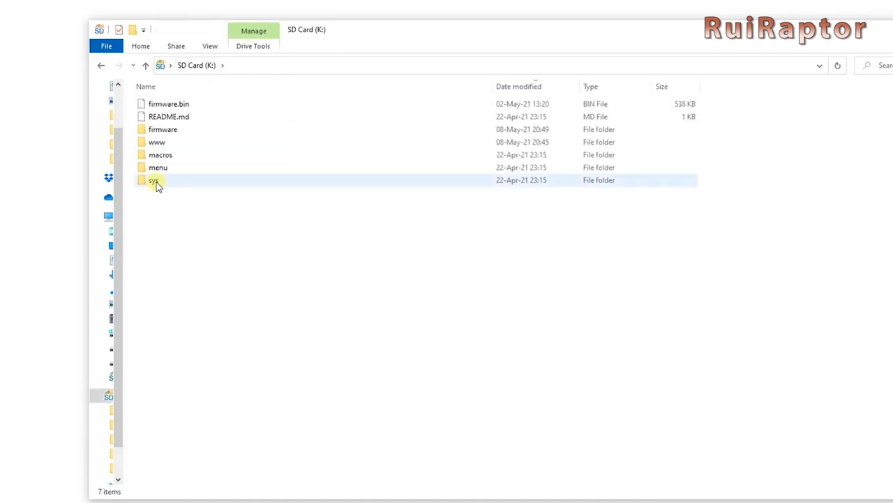
double_click(153, 180)
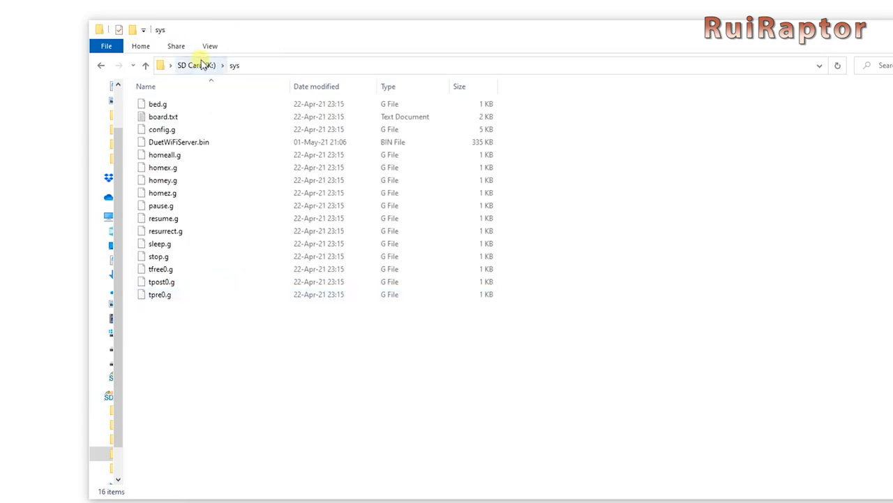
left_click(196, 66)
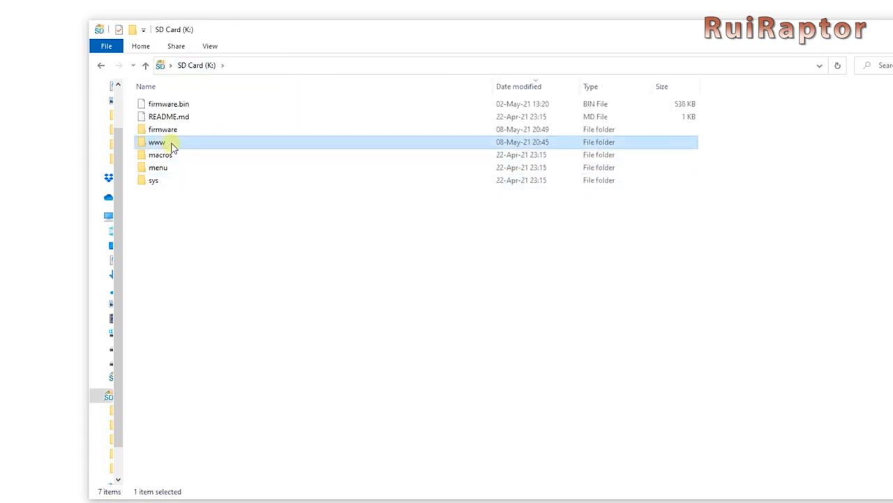
double_click(156, 142)
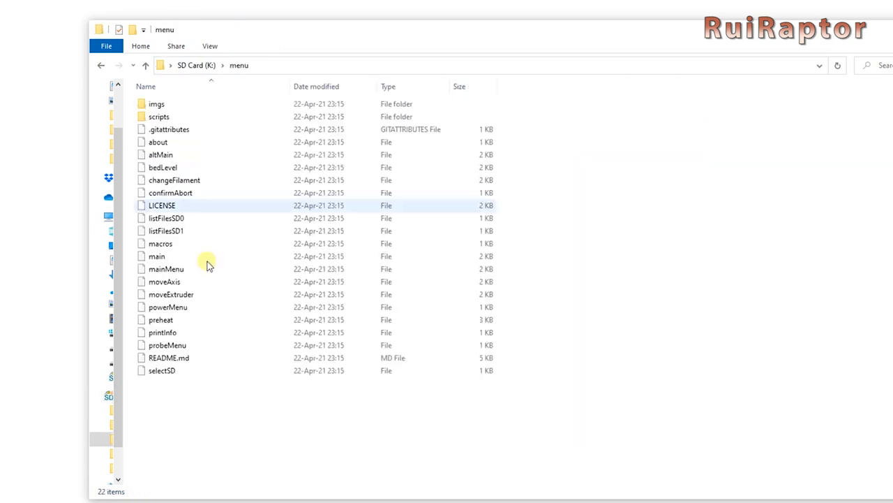
left_click(145, 65)
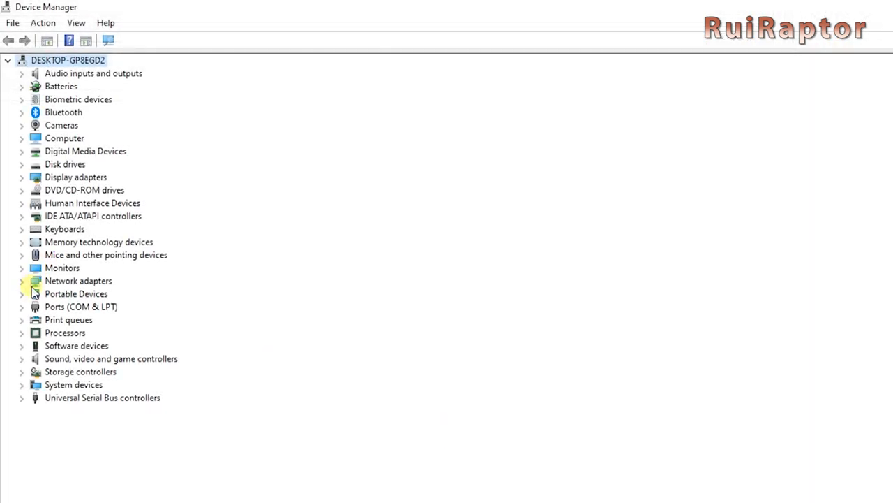
Expand Ports (COM & LPT) to find the board's USB serial device on COM10.
left_click(22, 308)
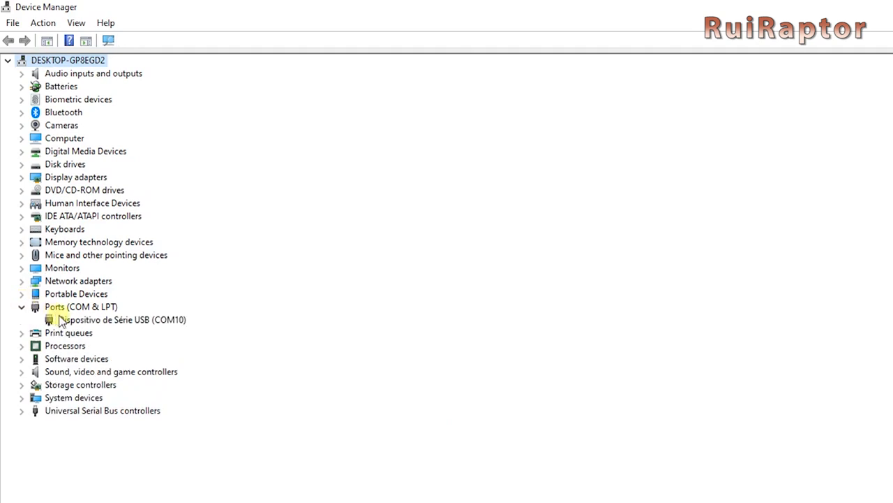
left_click(123, 318)
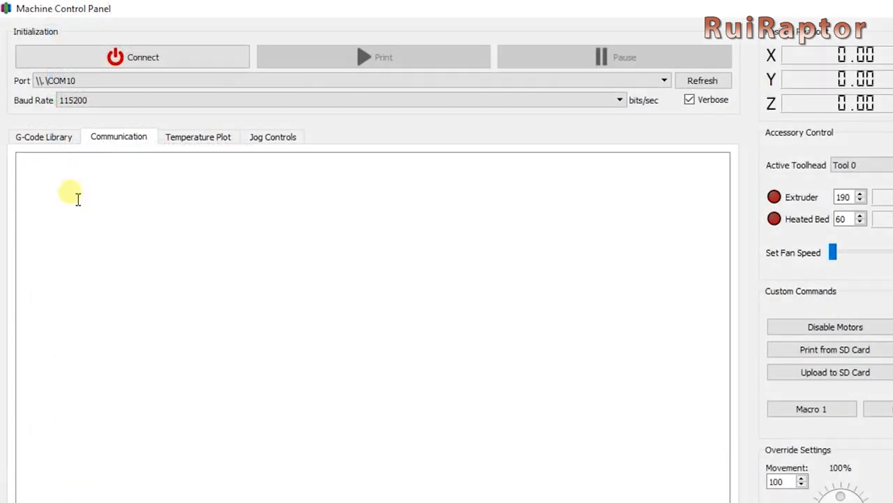
Connect the Machine Control Panel to COM10 at 115200 baud so M105 temperature replies arrive.
left_click(661, 79)
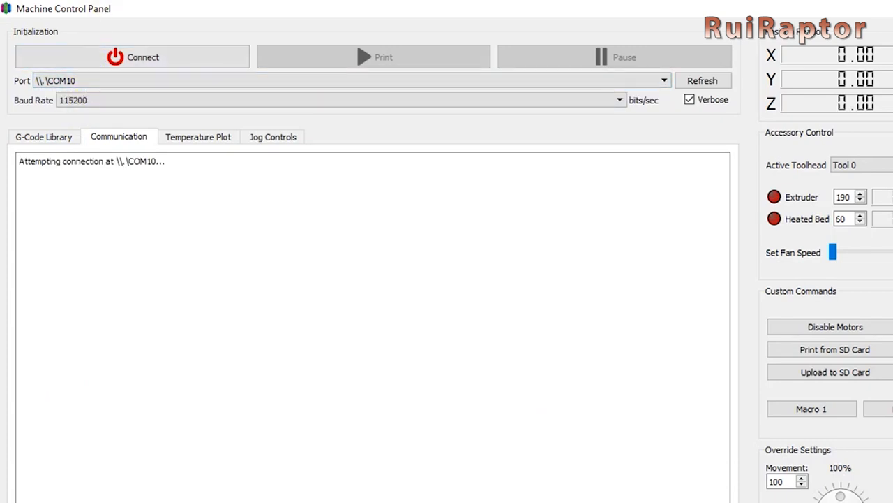
left_click(131, 55)
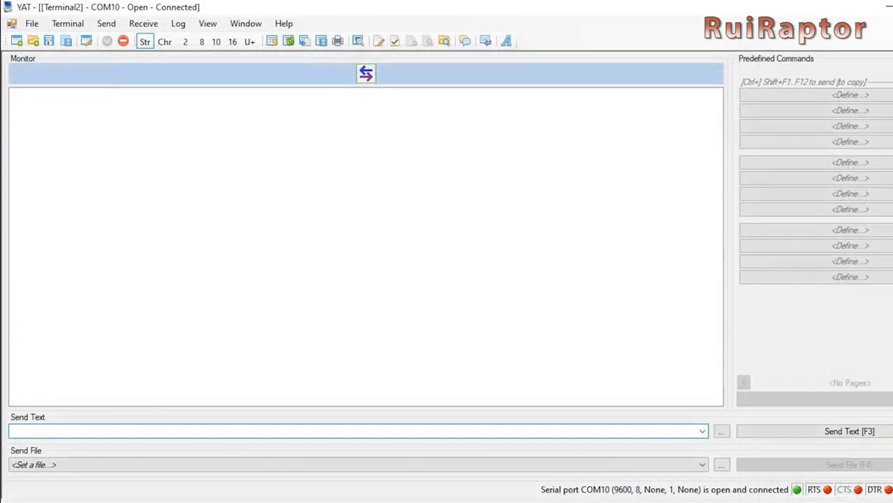
type("M")
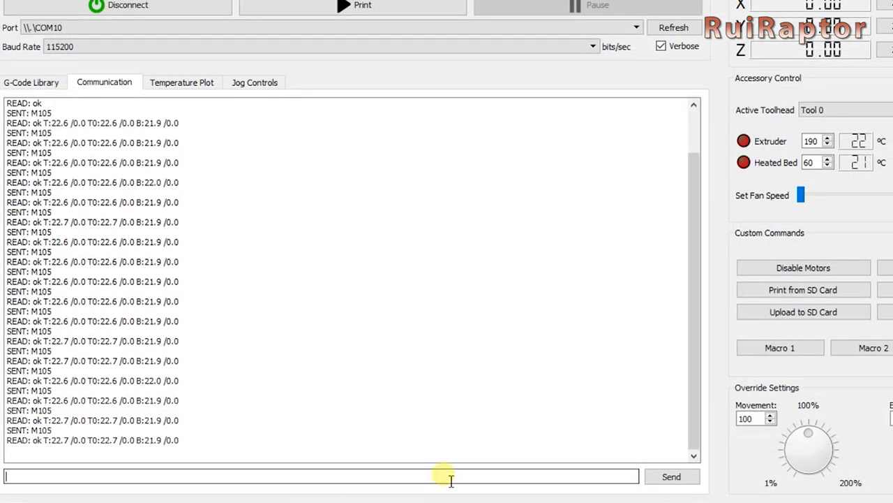
Send M997 S1 to upload the WiFi module firmware to the board.
type("M997")
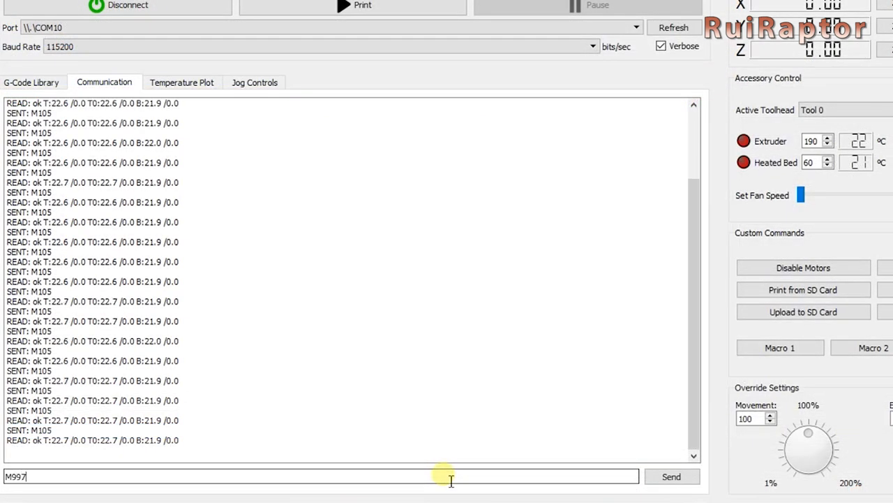
type("S1")
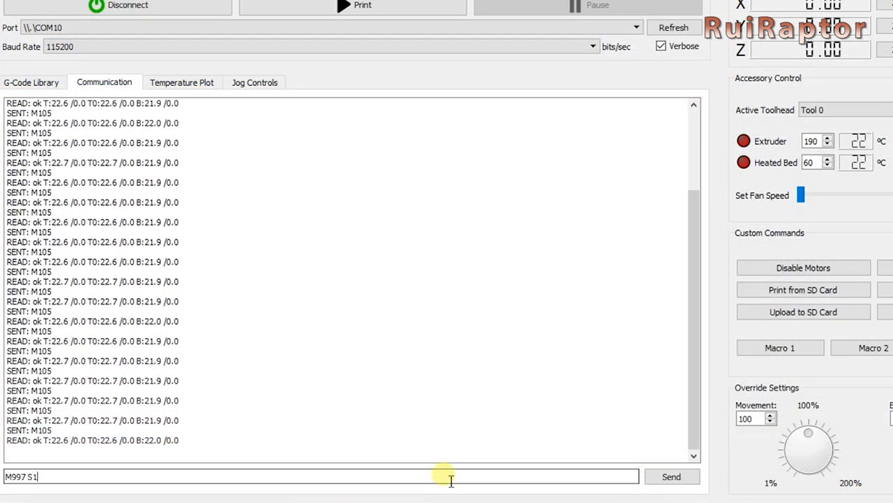
left_click(670, 476)
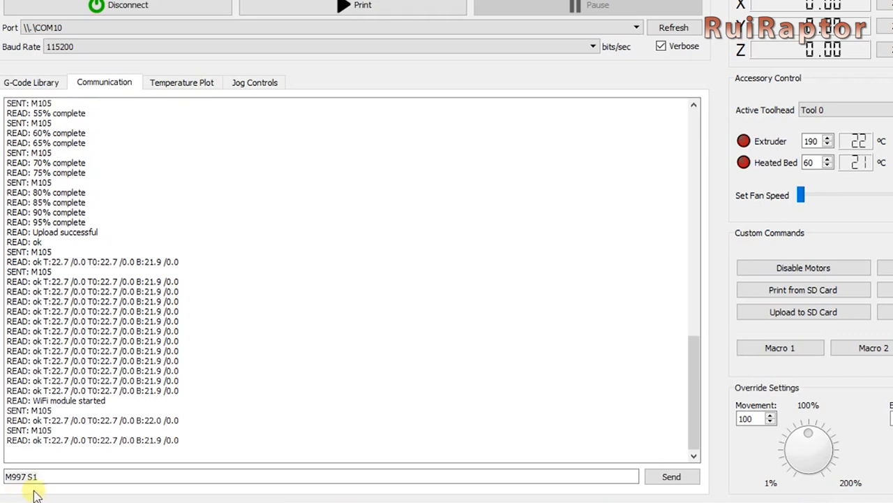
Send M552 S0 to put the WiFi module into idle.
left_click(670, 476)
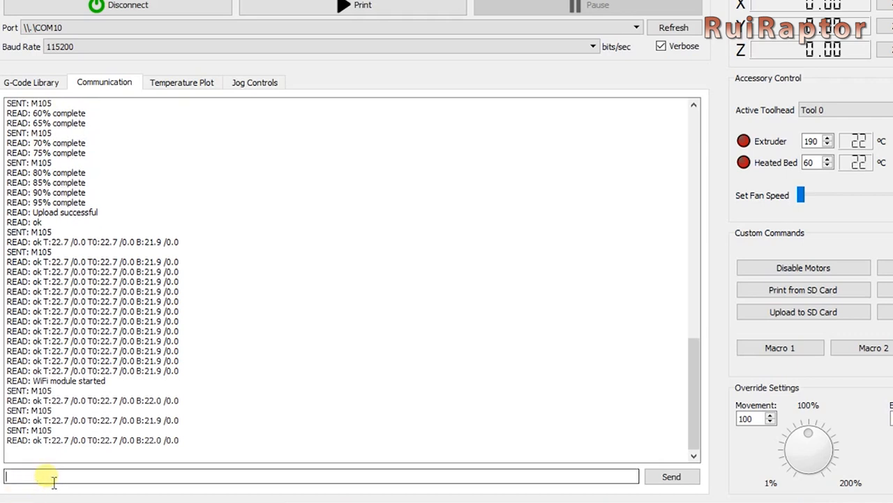
type("M552 S0")
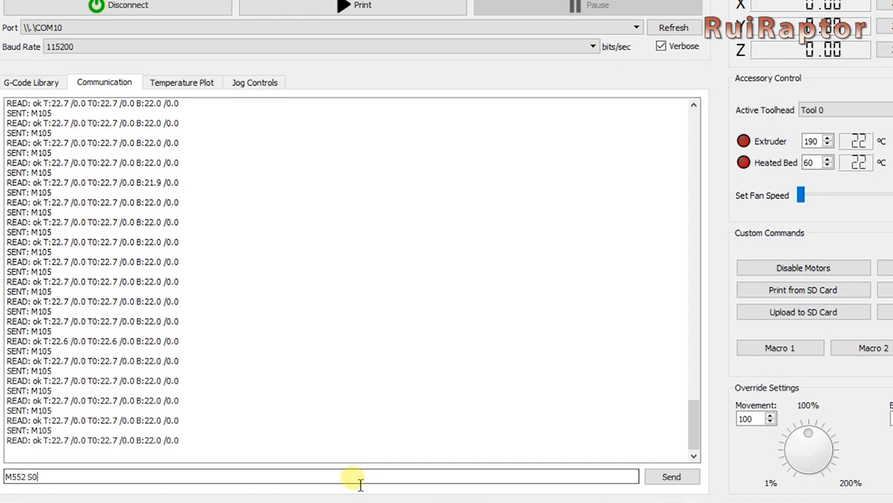
left_click(670, 476)
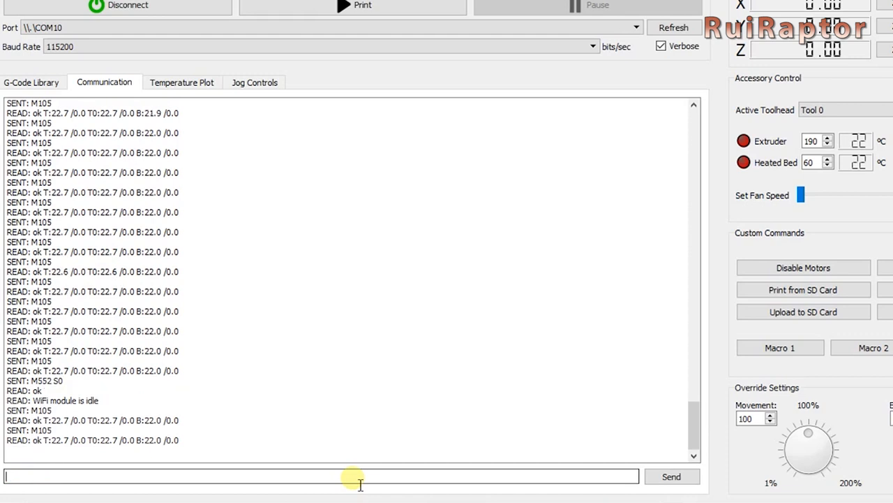
Compose the M587 command with S"MY SSD" and password P"..." in the Pronterface console.
type("M")
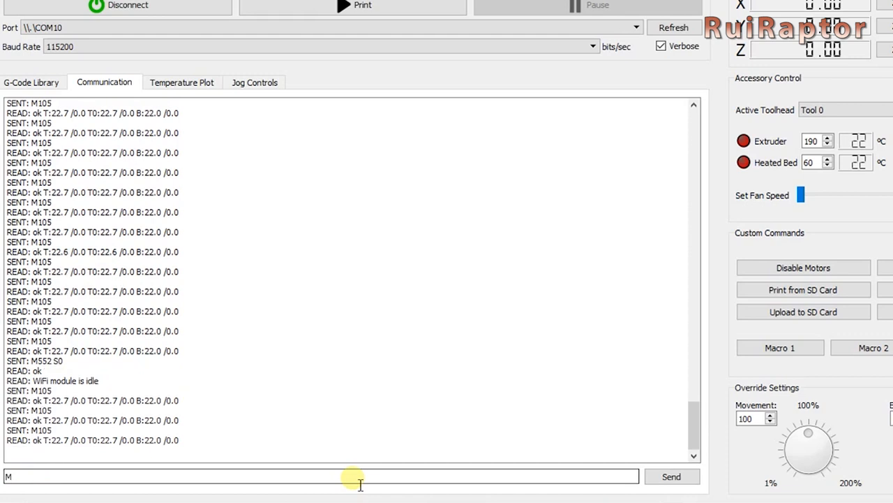
type("587 S\"")
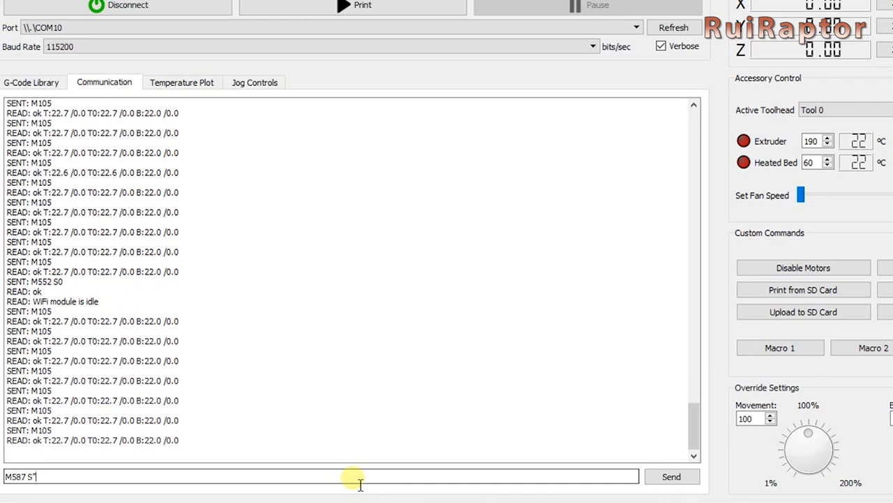
type("MY SSD\"")
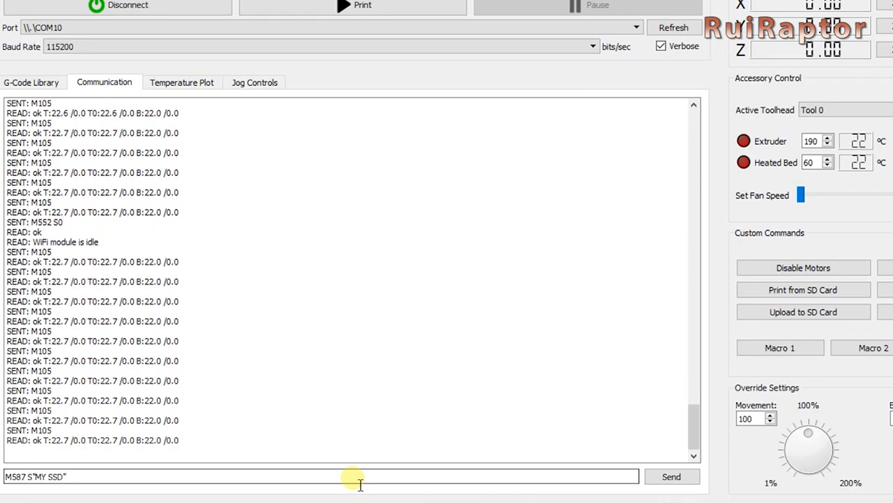
type("P\"MYPassword")
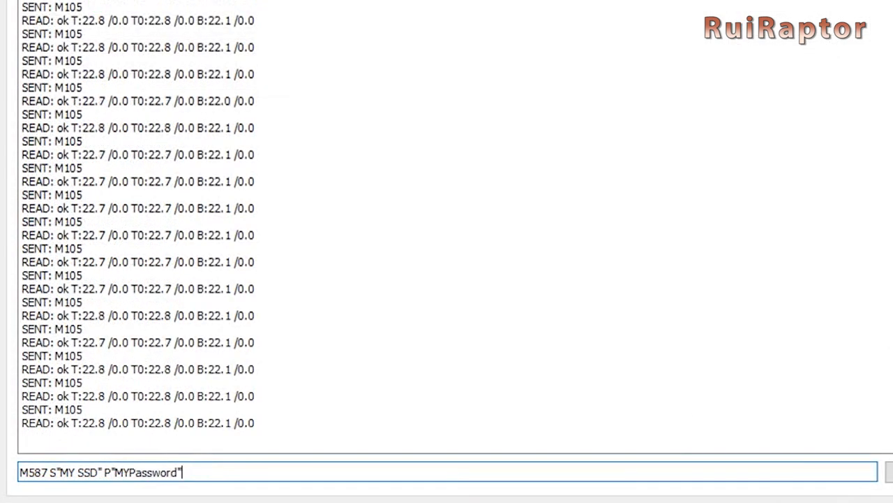
key("BackSpace")
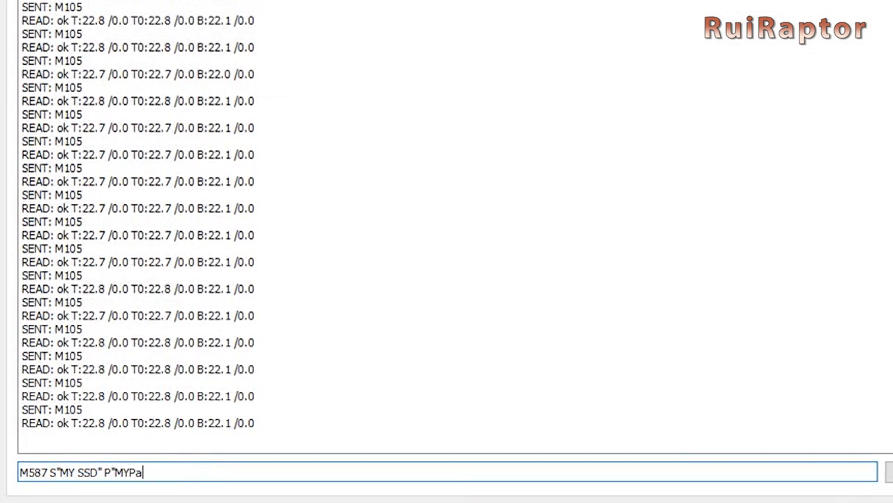
key("BackSpace")
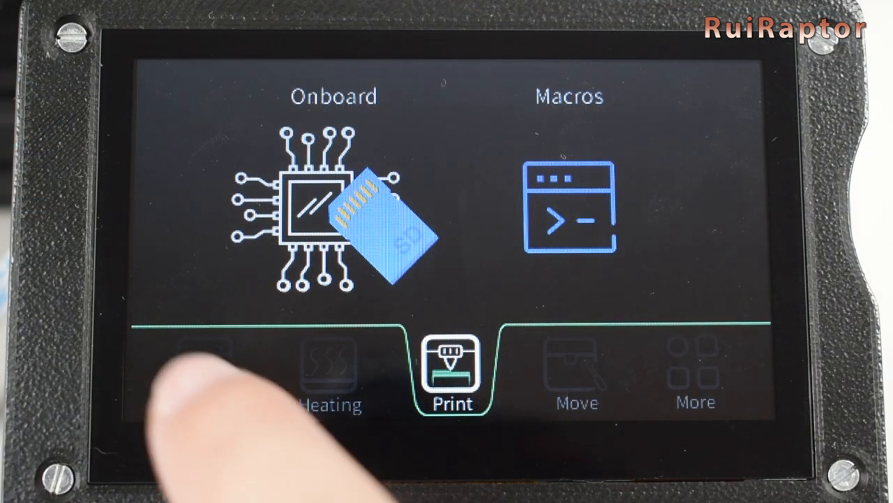
View the home page, nozzle and bed heating settings, then the Move page with axis jog distances.
left_click(204, 370)
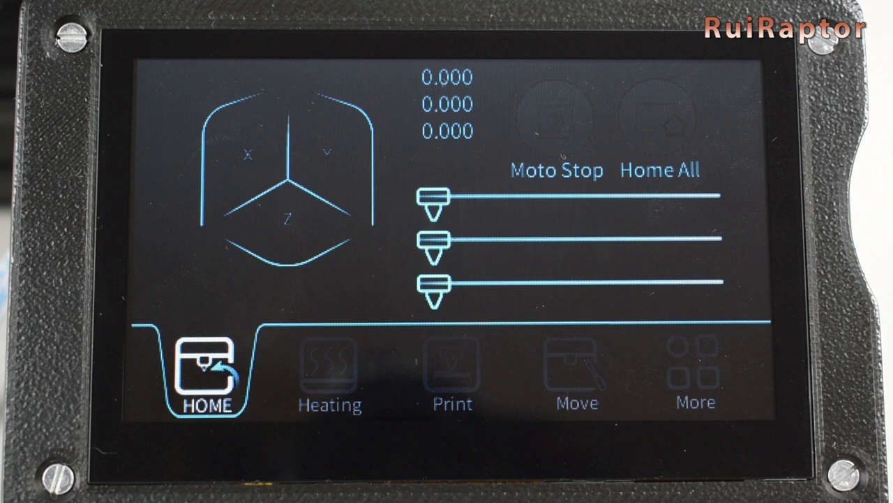
left_click(331, 377)
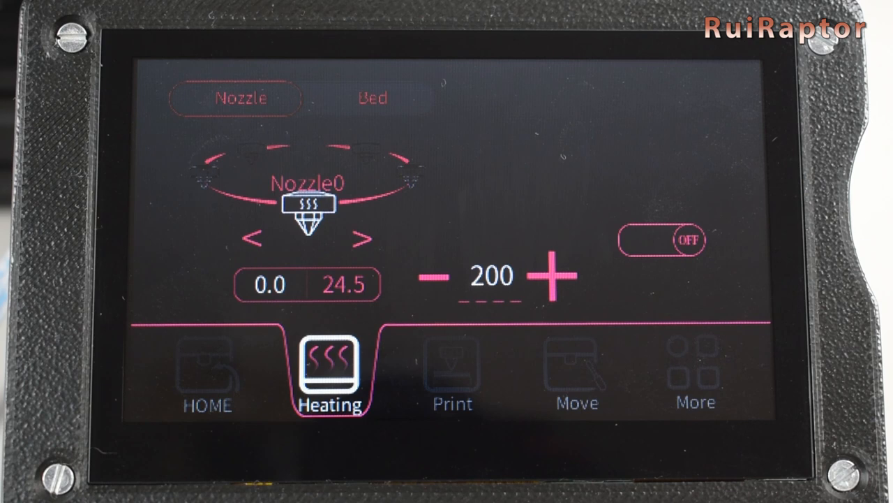
left_click(371, 98)
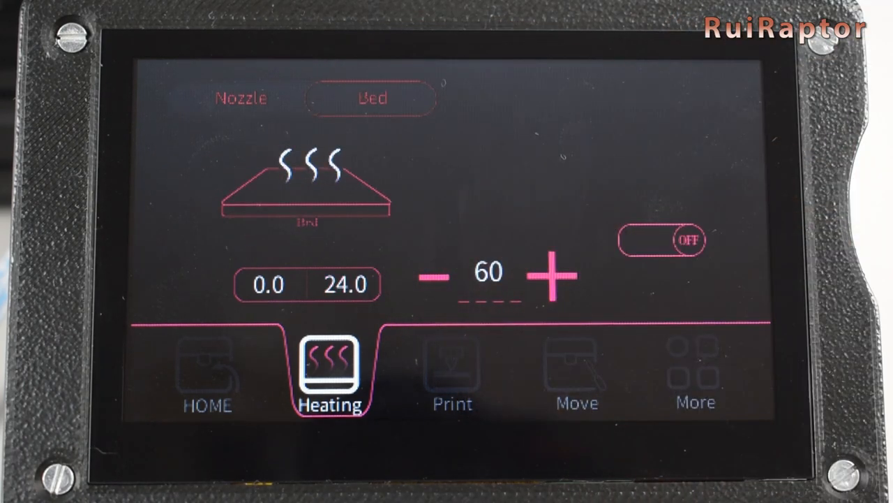
left_click(575, 377)
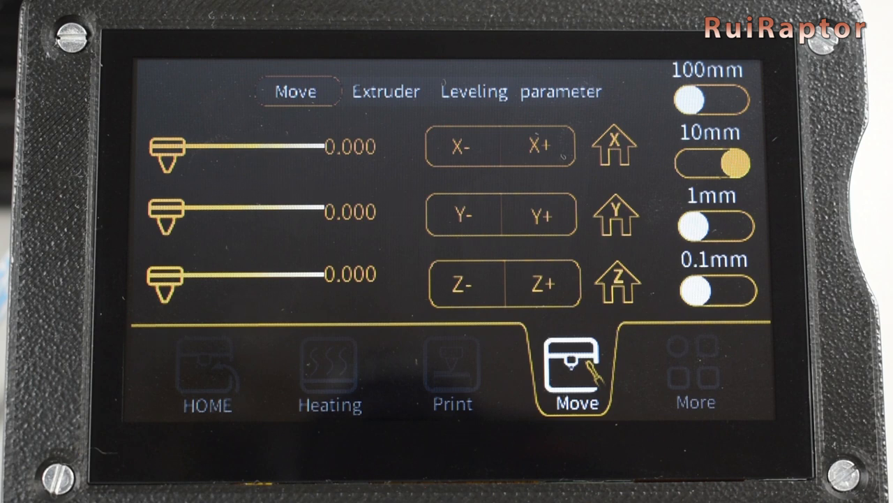
Review the Extruder, Leveling and parameter pages from the Move page.
left_click(385, 92)
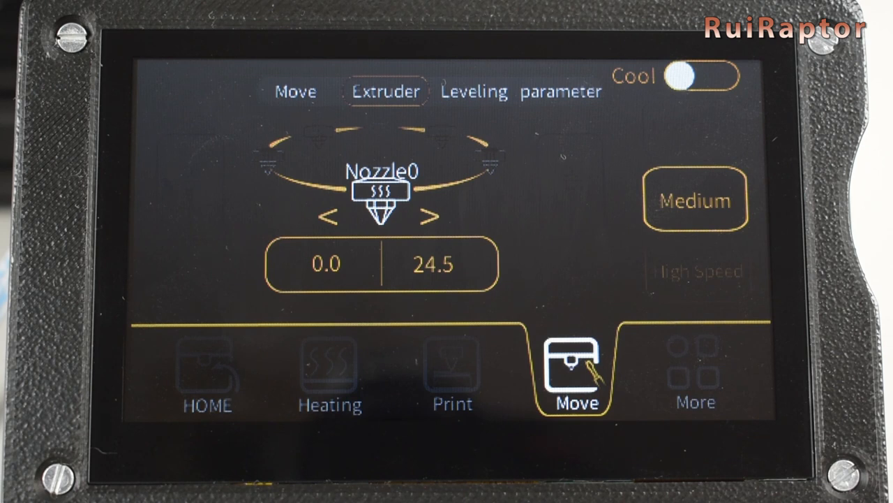
left_click(473, 92)
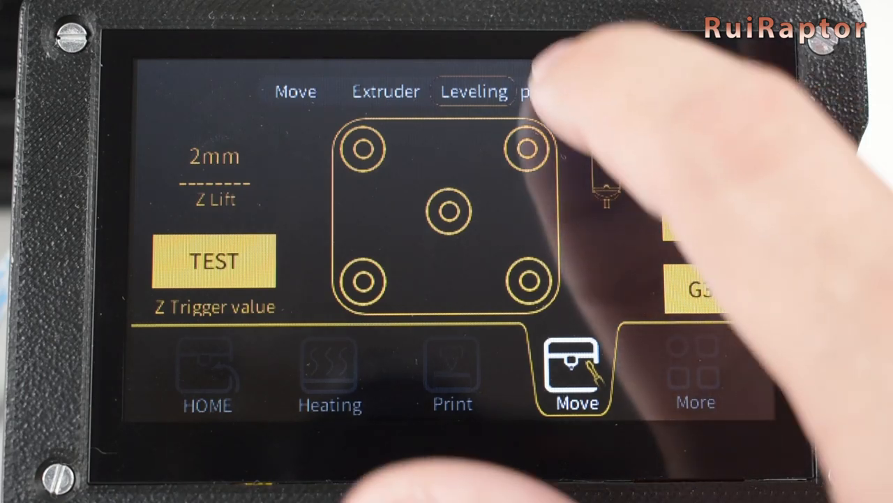
left_click(561, 92)
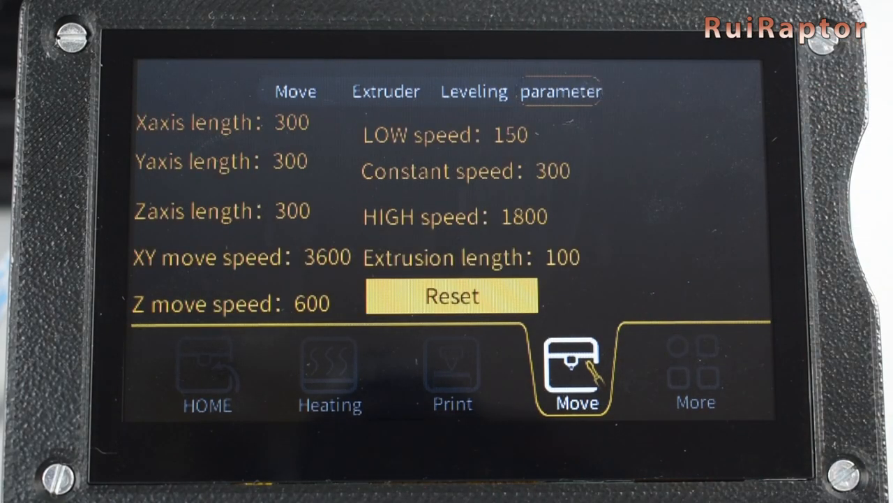
Under More, check the WIFI, Firmware set and Gcodes pages showing the access point connection.
left_click(695, 370)
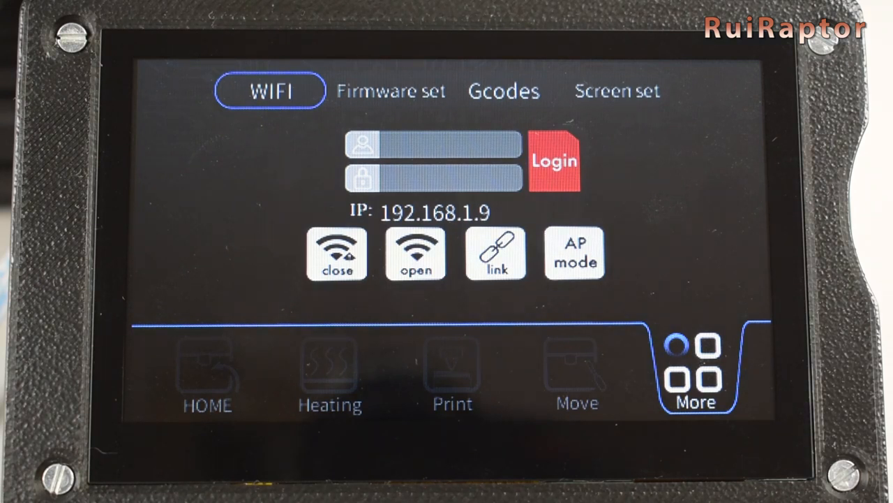
left_click(391, 90)
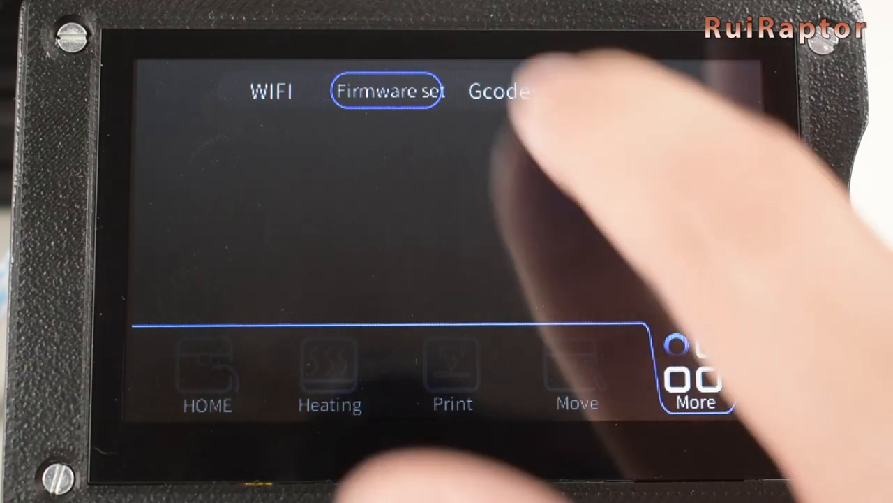
left_click(498, 92)
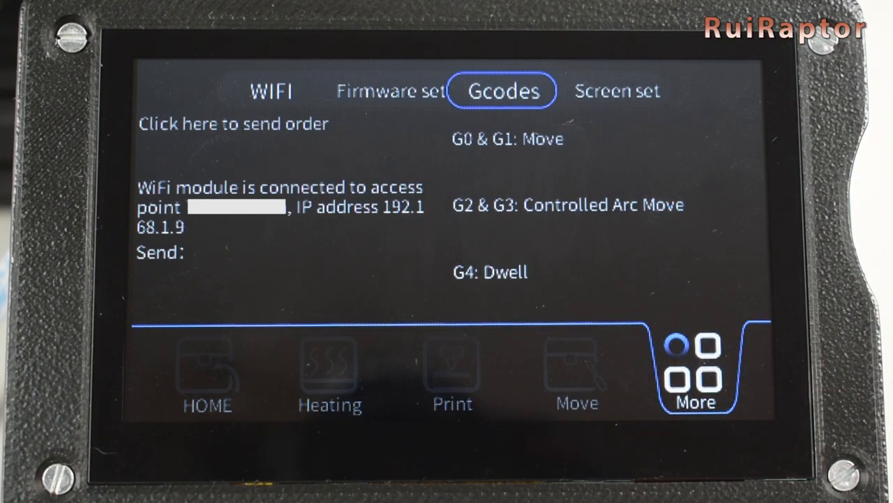
left_click(617, 91)
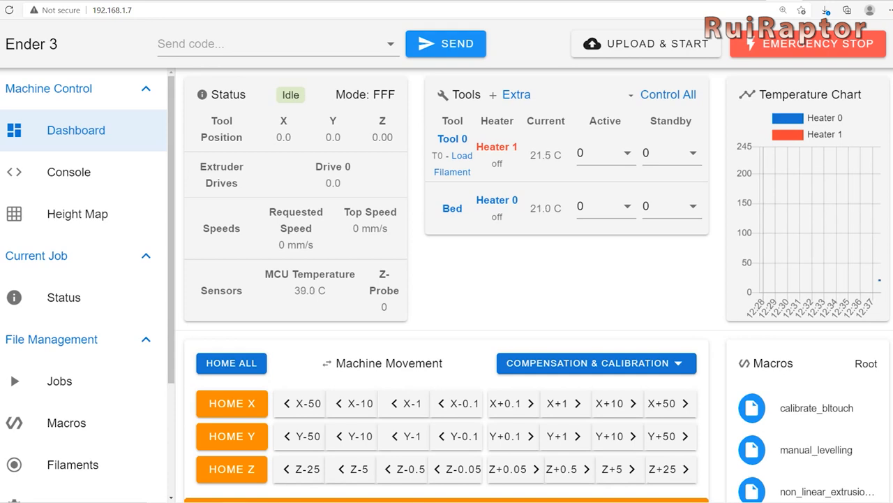
Set Tool 0's hotend active temperature to 160 °C on the Dashboard.
left_click(623, 152)
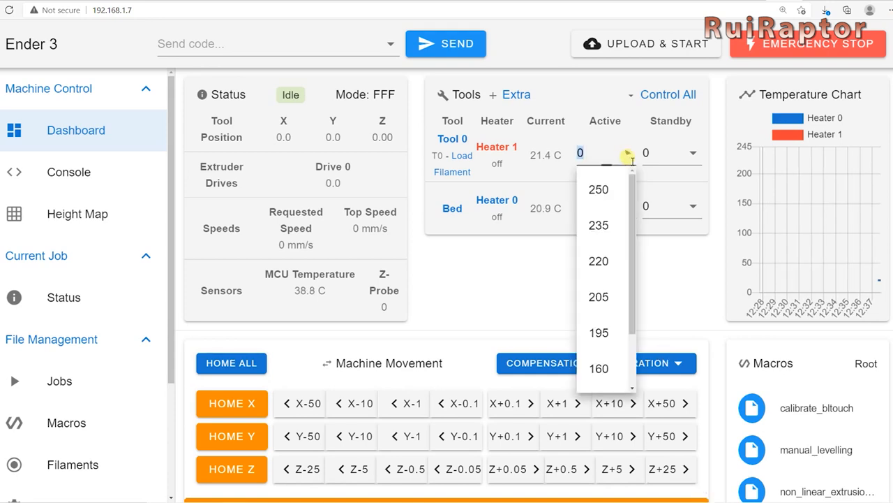
left_click(598, 369)
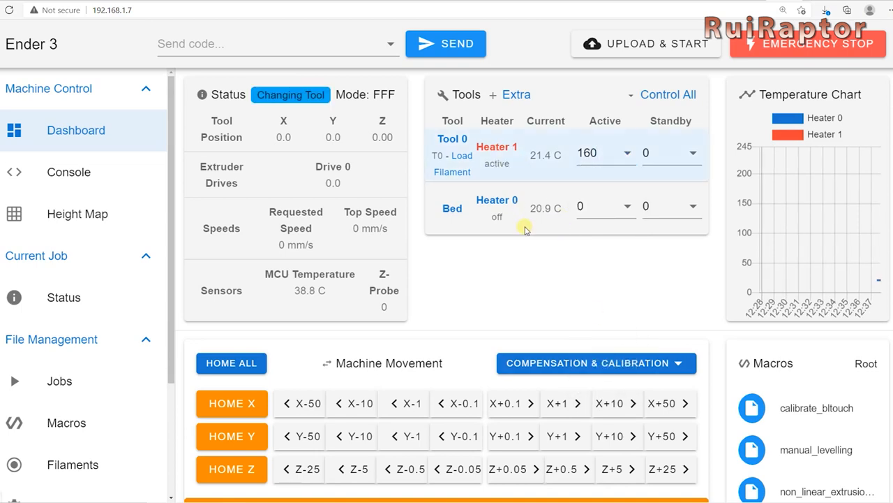
mouse_move(522, 253)
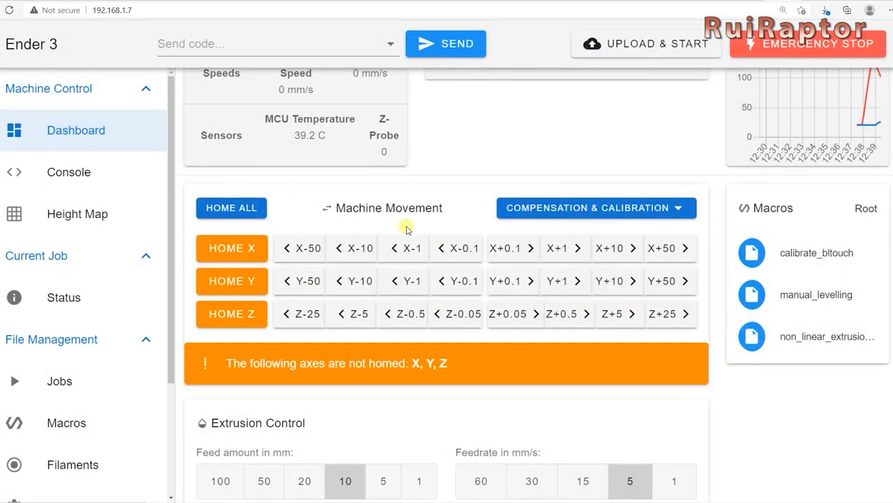
Home the X, Y and Z axes under Machine Movement, then jog X by +10.
left_click(232, 248)
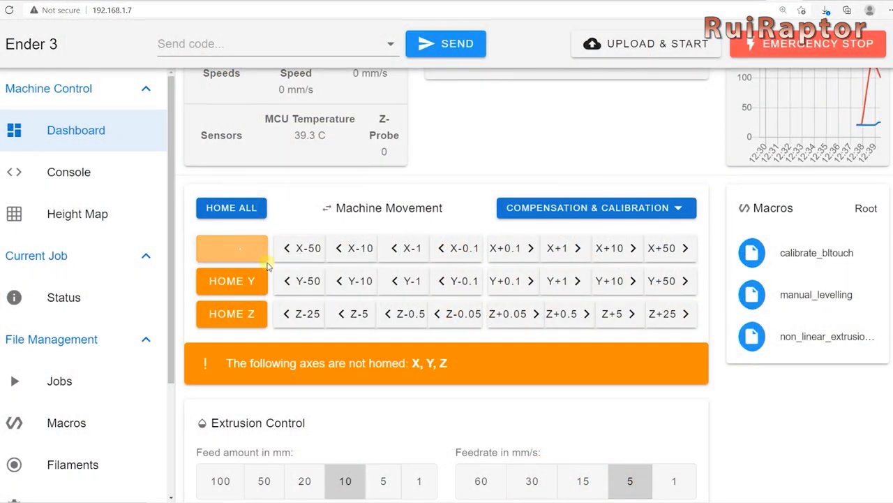
left_click(232, 248)
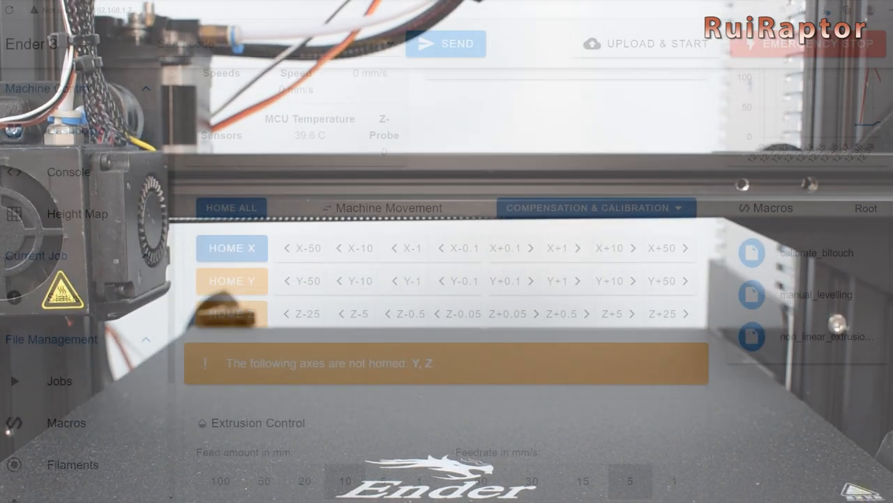
left_click(232, 280)
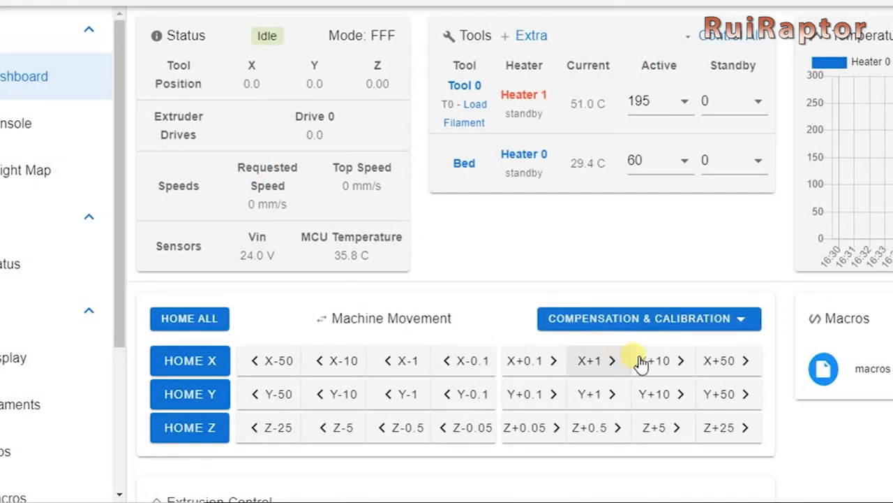
left_click(655, 361)
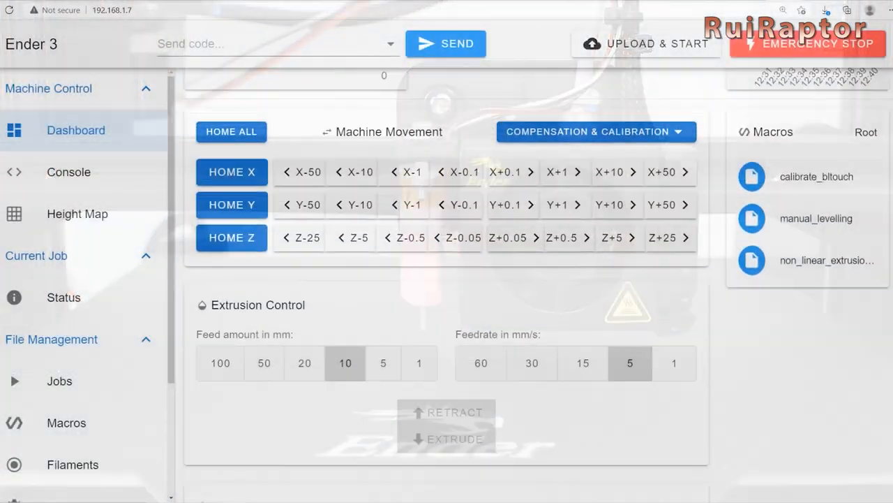
scroll("down", 3)
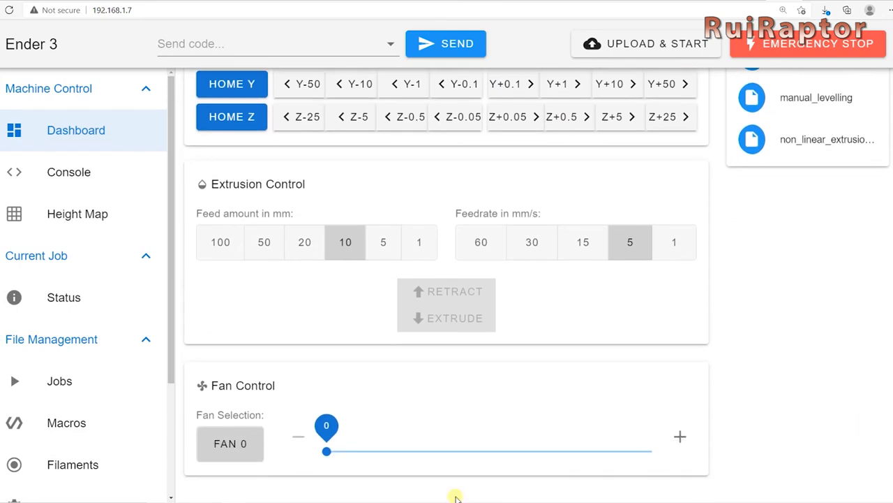
left_click_drag(327, 451, 628, 451)
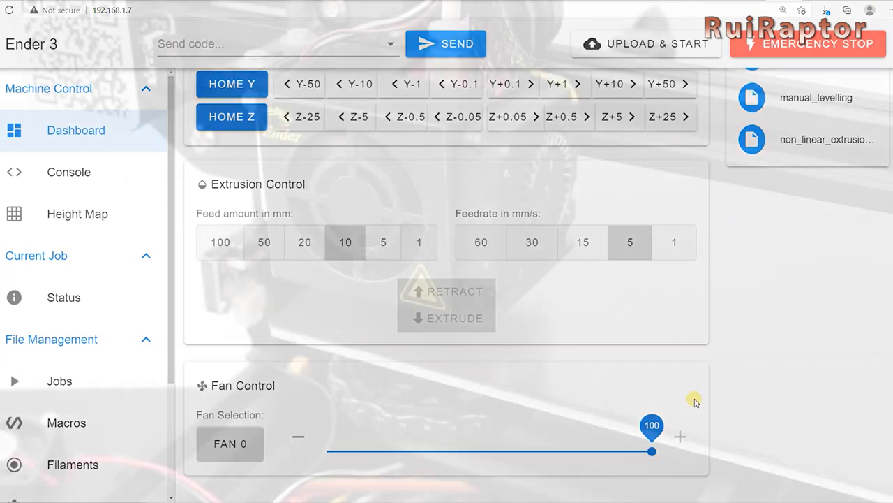
left_click_drag(652, 451, 333, 451)
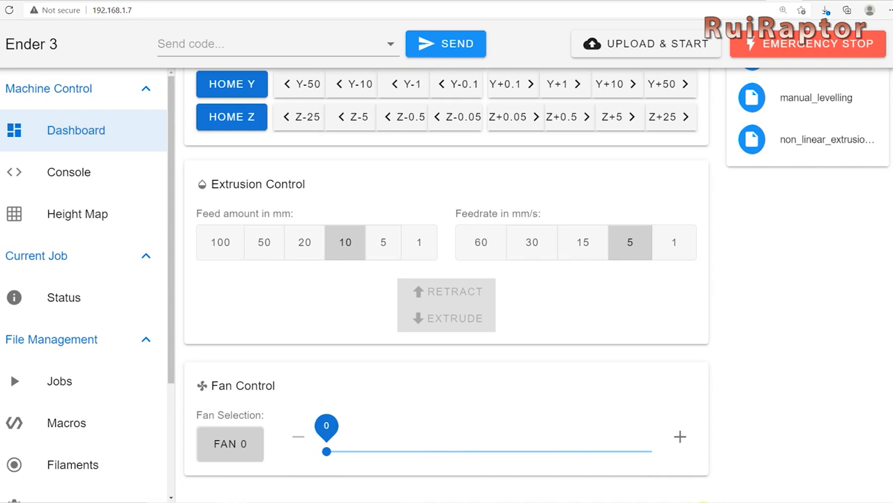
mouse_move(59, 424)
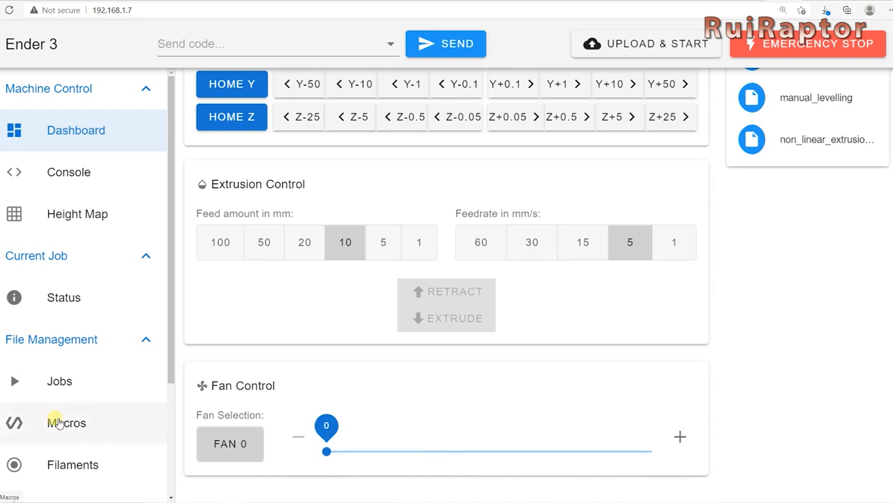
Send M303 H0 S60 and M303 T0 S200 to PID-tune the bed and nozzle.
left_click(66, 421)
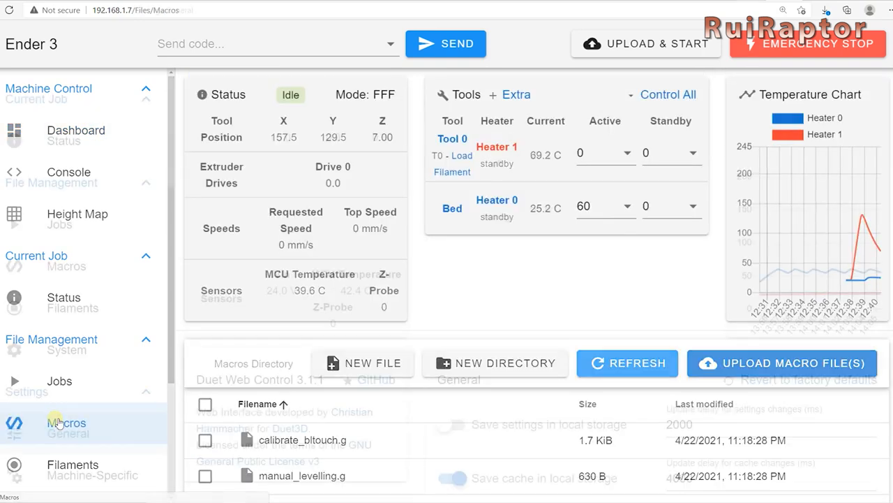
left_click(67, 432)
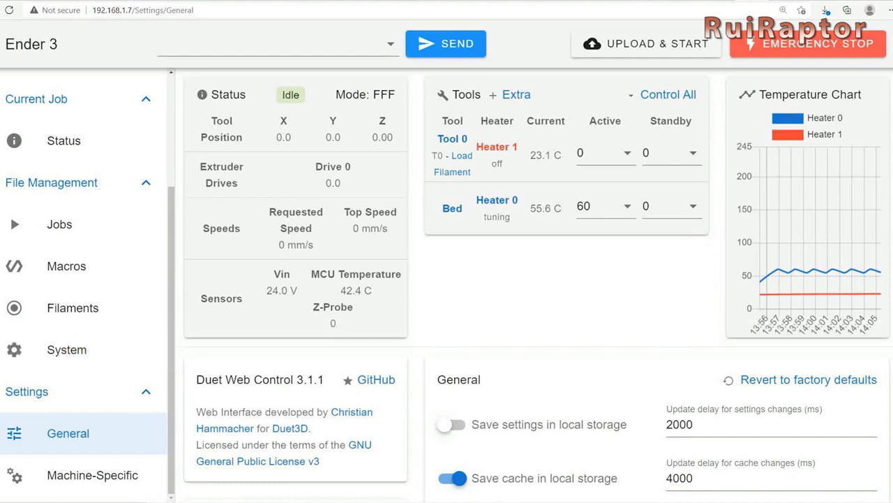
type("M303 H0 S60")
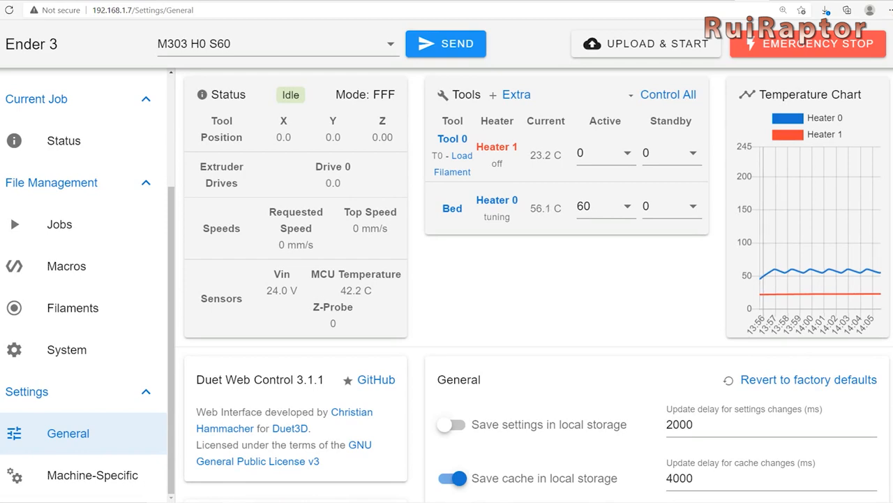
mouse_move(557, 328)
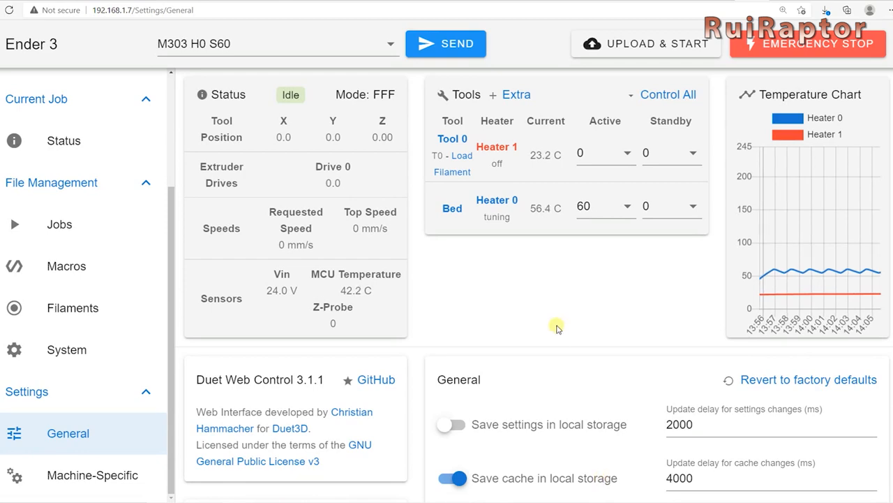
type("M303 T0 S200")
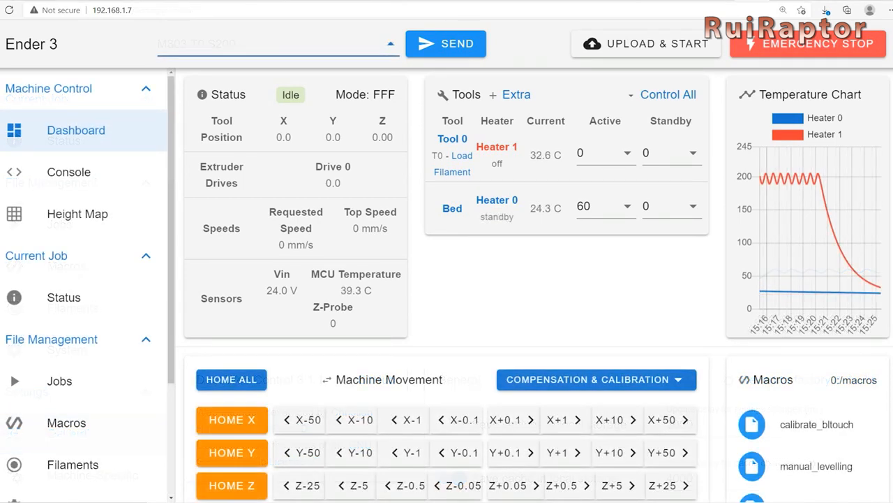
Send M500 to save the tuned PID values to the board.
left_click(272, 43)
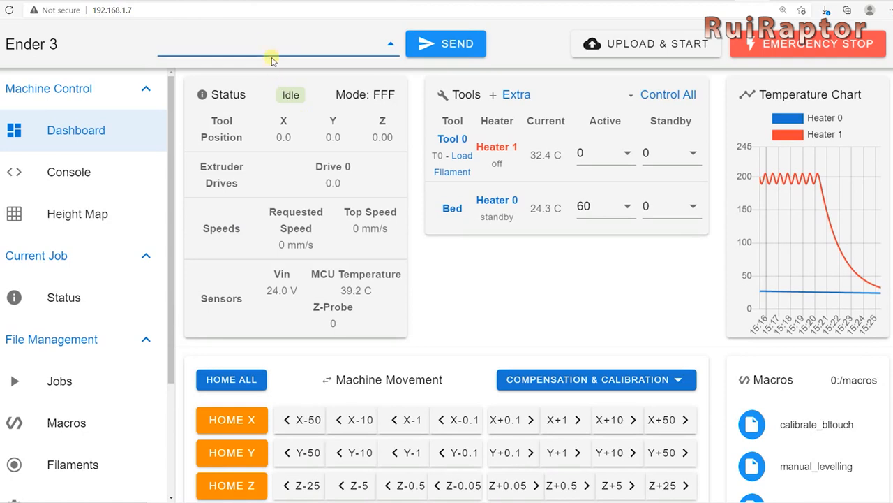
type("M")
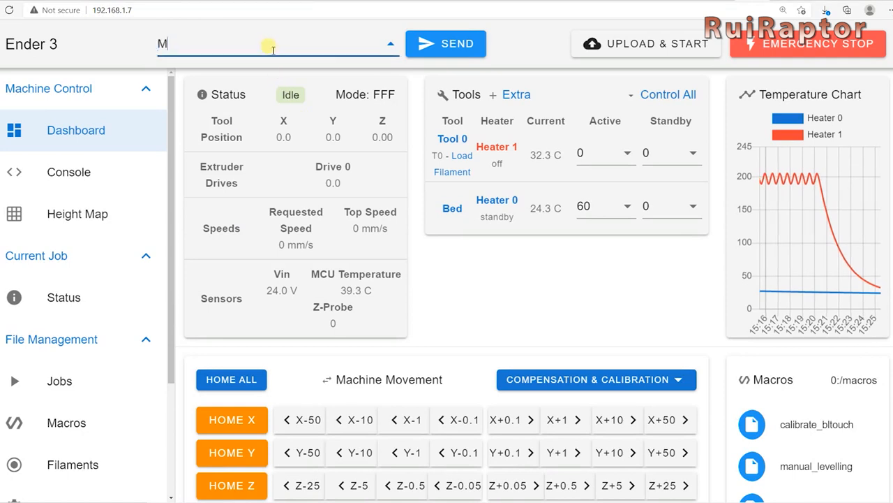
type("500")
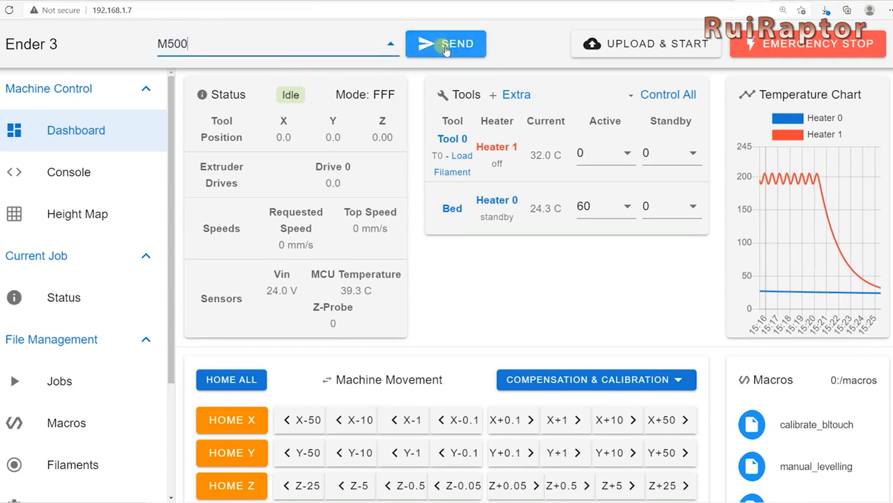
left_click(447, 43)
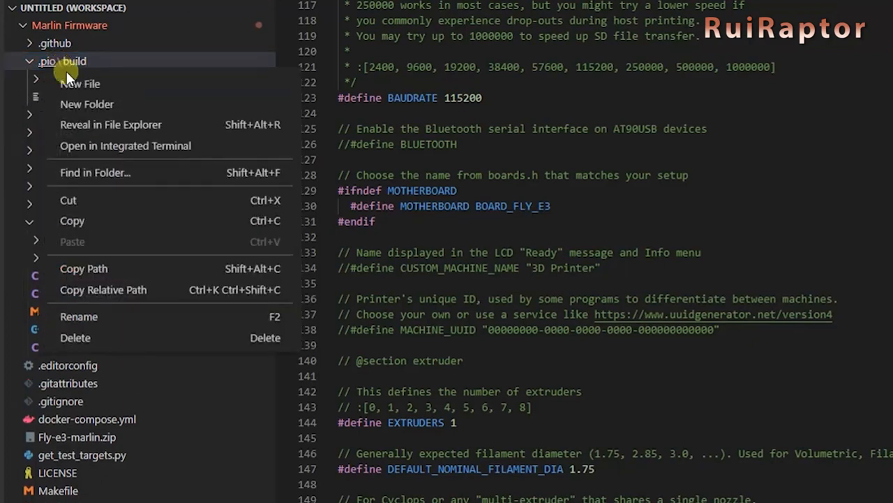
Reveal the build folder in File Explorer and open .pio's FLY_E3 output folder.
left_click(110, 124)
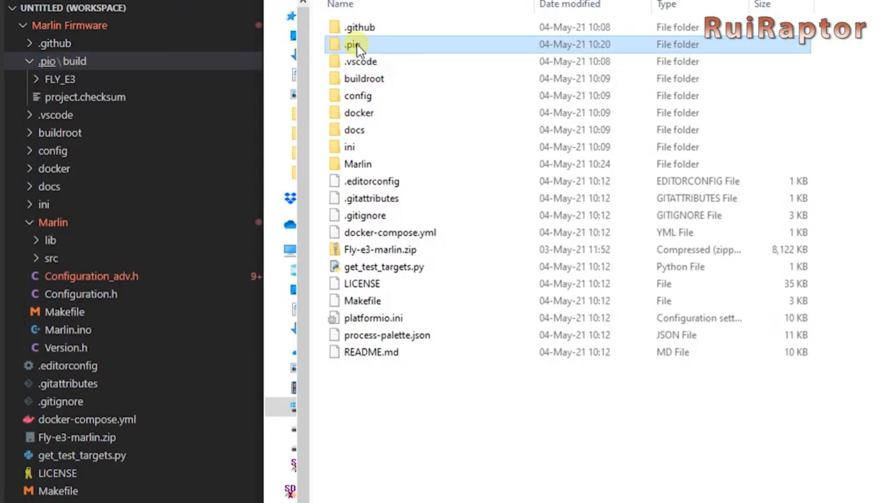
double_click(352, 43)
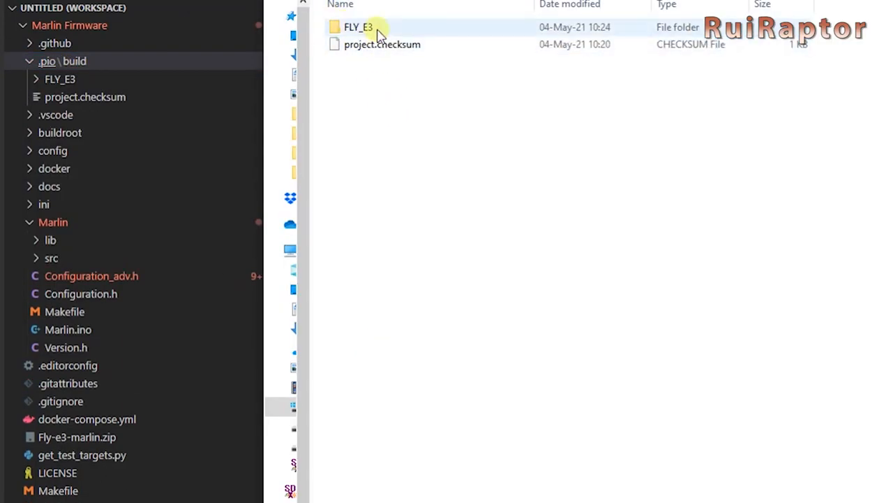
double_click(358, 27)
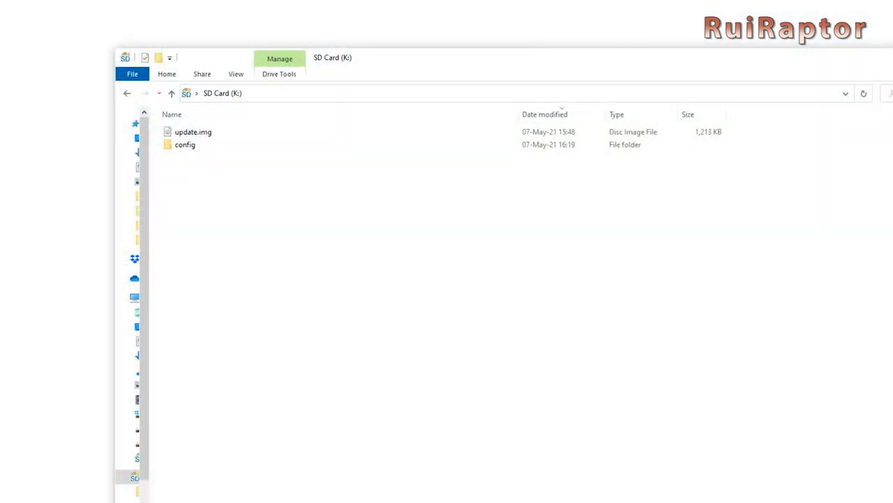
Open the config folder on SD Card (K:).
left_click(184, 144)
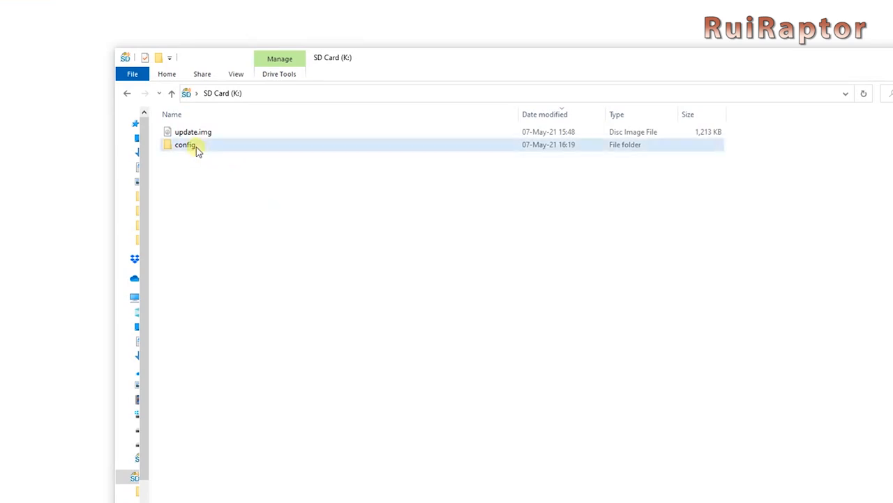
double_click(184, 144)
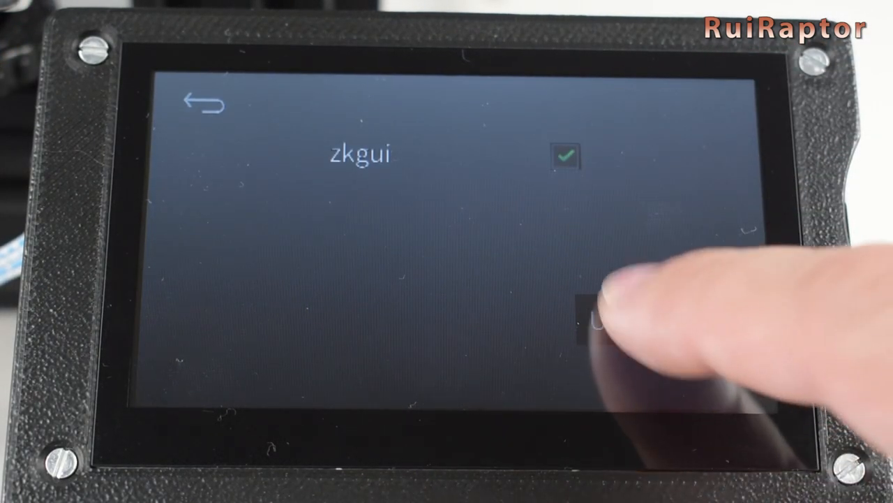
Install the zkgui update and browse the new Heating, Move and More pages.
left_click(587, 310)
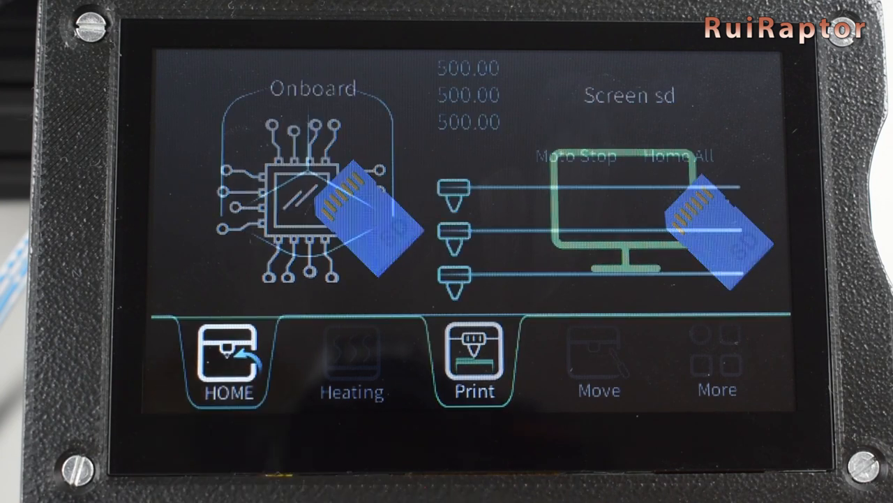
left_click(352, 360)
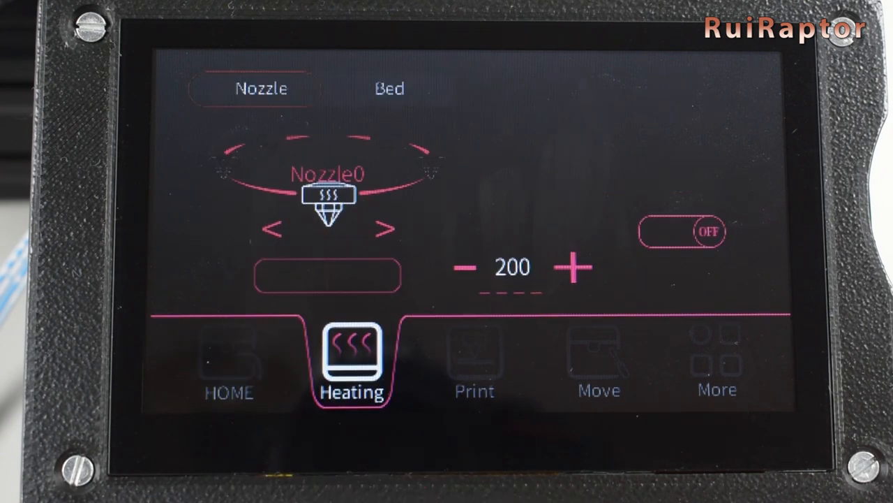
left_click(597, 363)
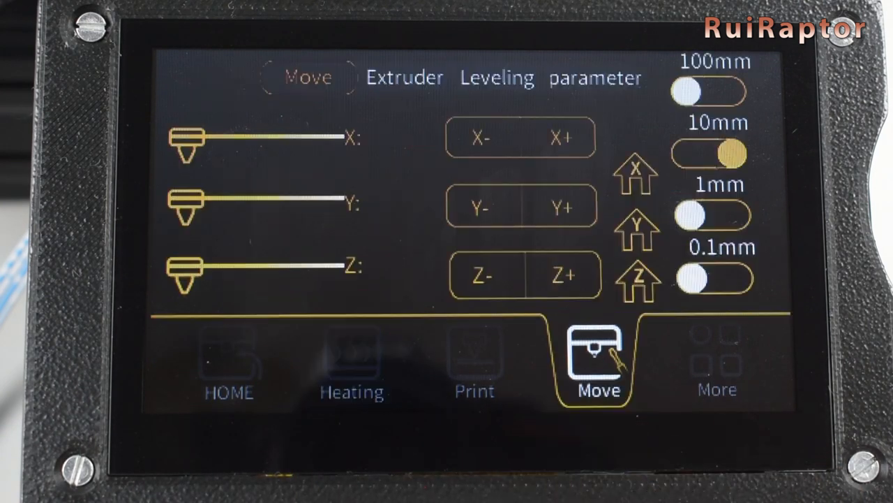
left_click(718, 363)
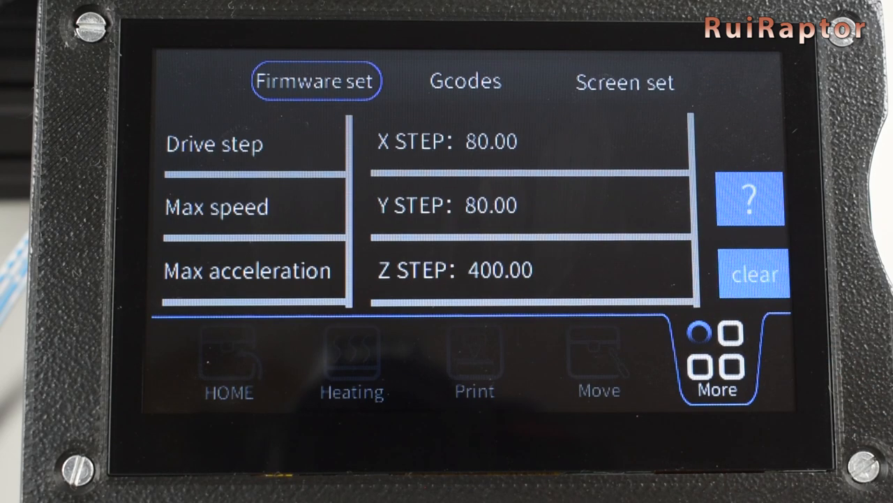